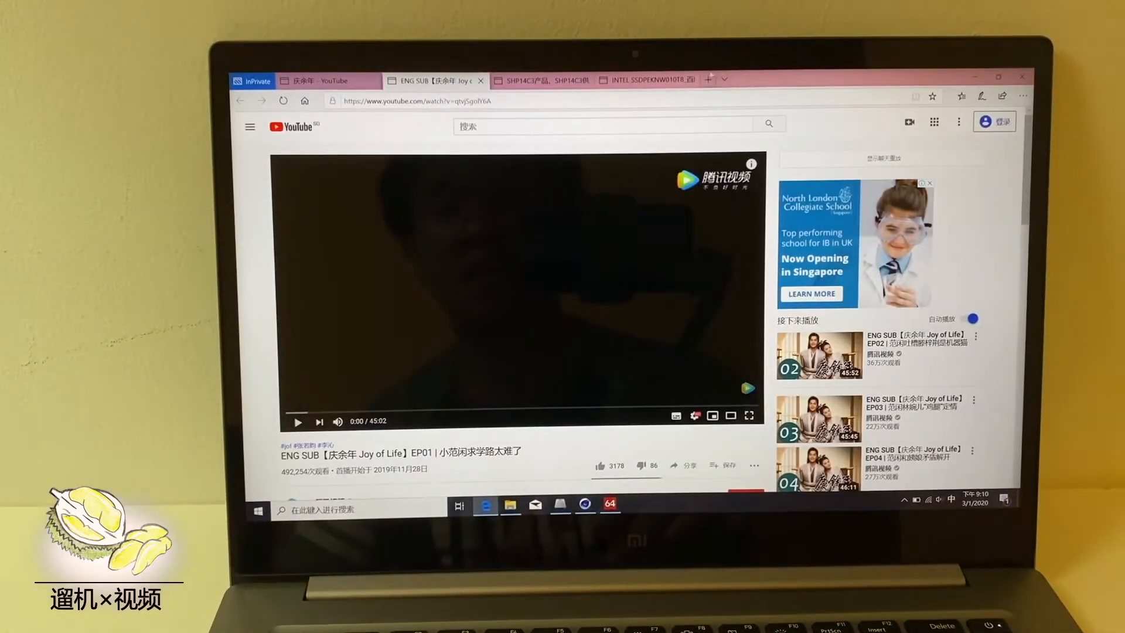
Switch to the mi.com Notebook Pro 15.6" tab and browse its product page.
{"action": "left_click", "coordinate": [707, 79]}
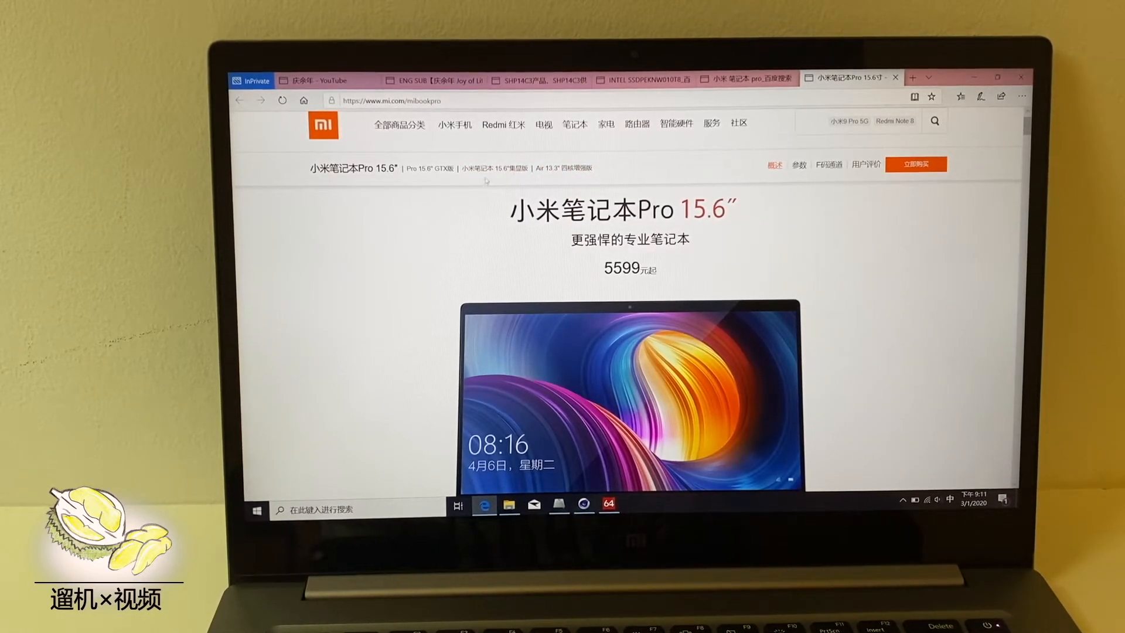
{"action": "scroll", "scroll_direction": "down", "scroll_amount": 3}
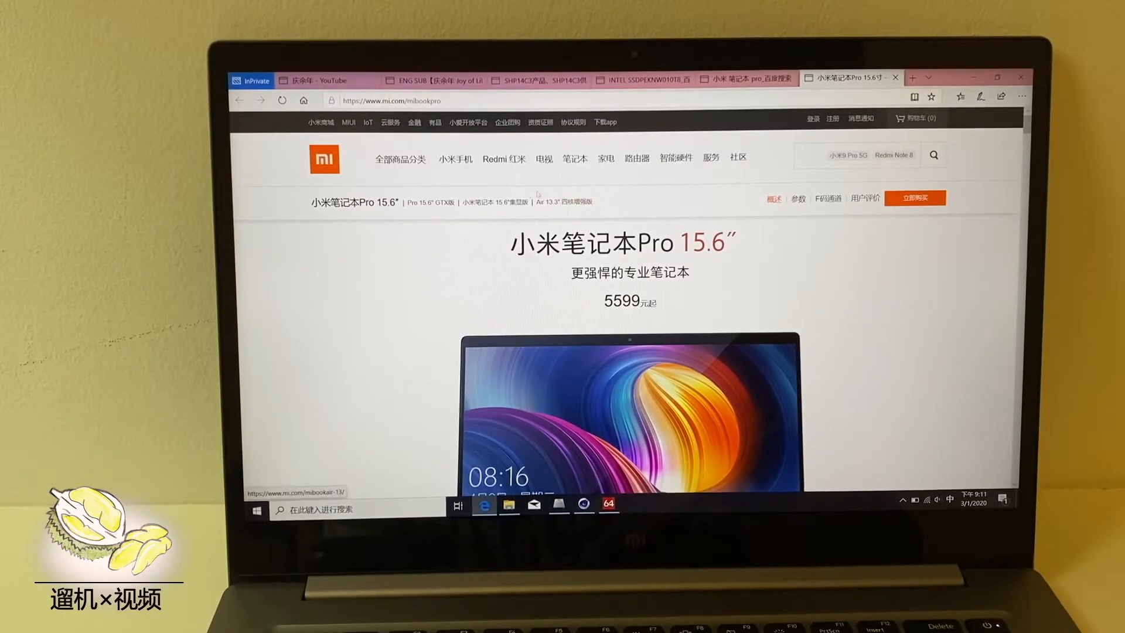
{"action": "scroll", "scroll_direction": "down", "scroll_amount": 3}
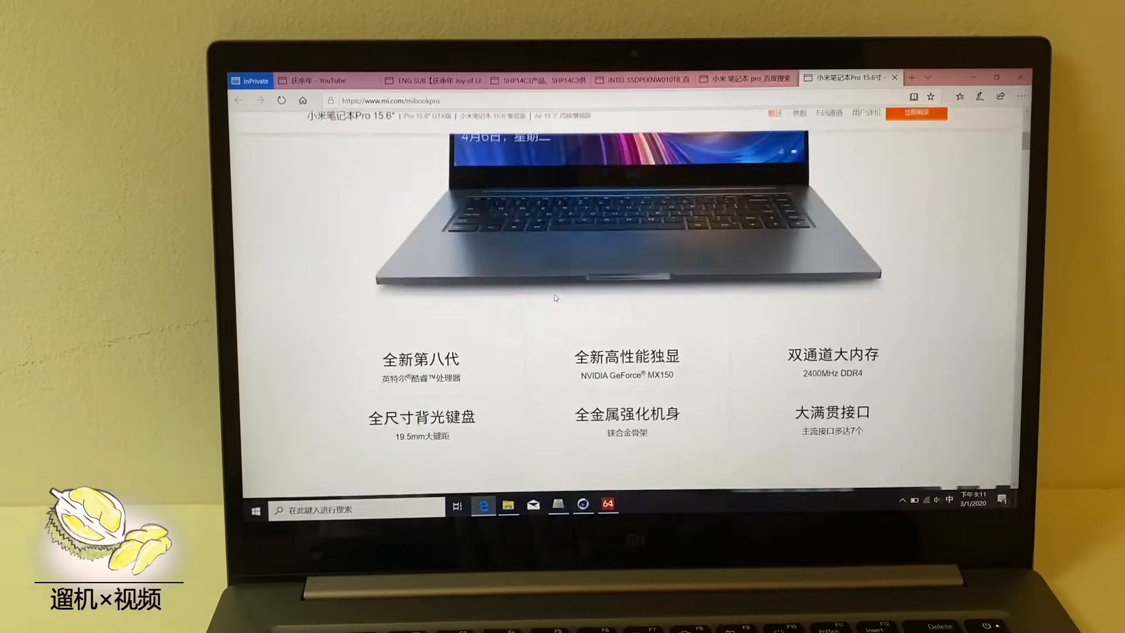
{"action": "scroll", "scroll_direction": "down", "scroll_amount": 3}
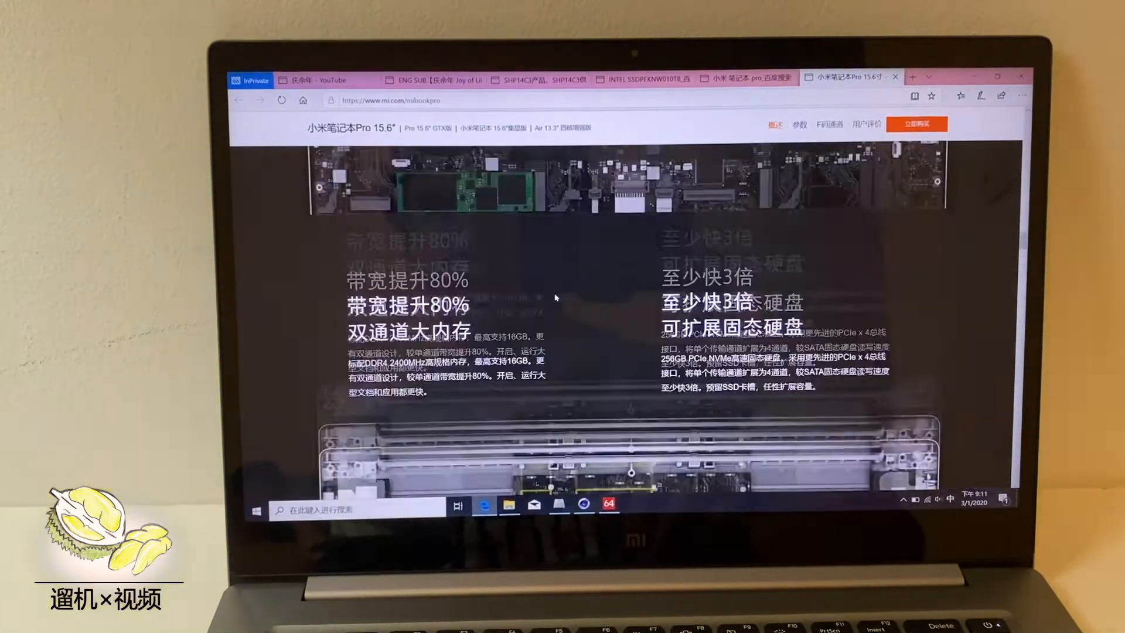
{"action": "scroll", "scroll_direction": "up", "scroll_amount": 3}
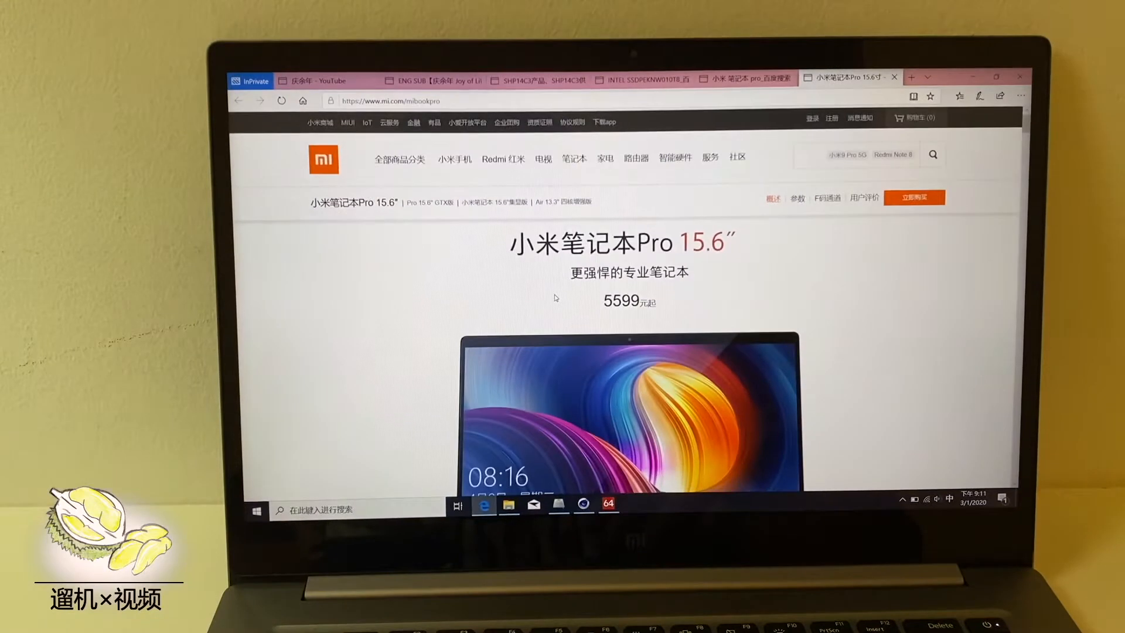
{"action": "mouse_move", "coordinate": [607, 509]}
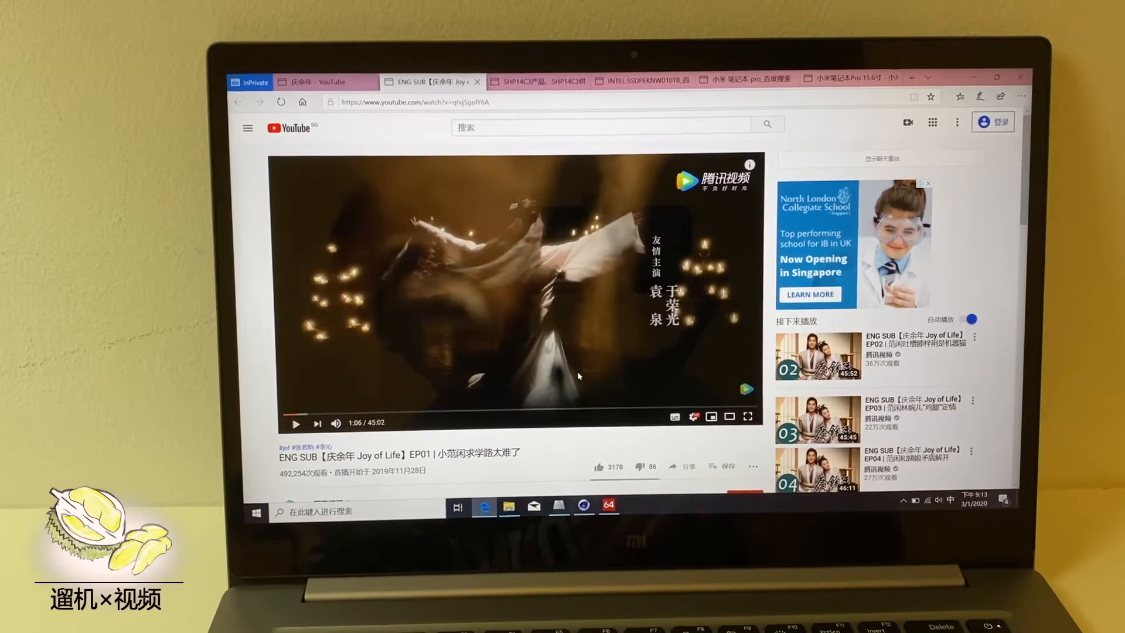
Switch back to the Joy of Life EP01 YouTube tab and let it play.
{"action": "left_click", "coordinate": [606, 506]}
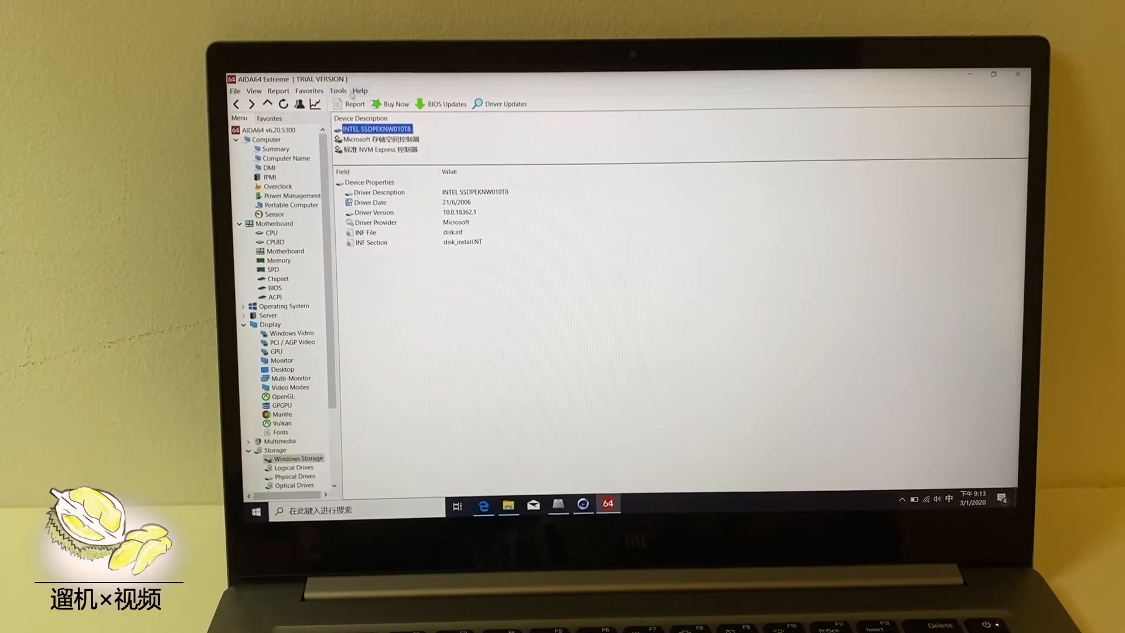
{"action": "left_click", "coordinate": [376, 149]}
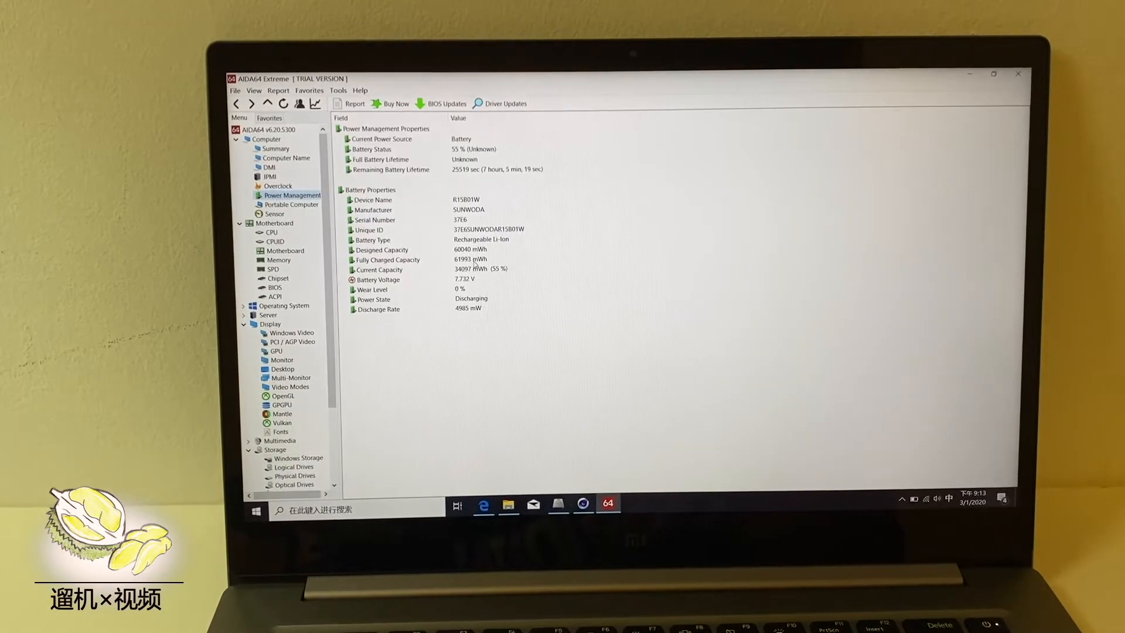
{"action": "left_click", "coordinate": [387, 259]}
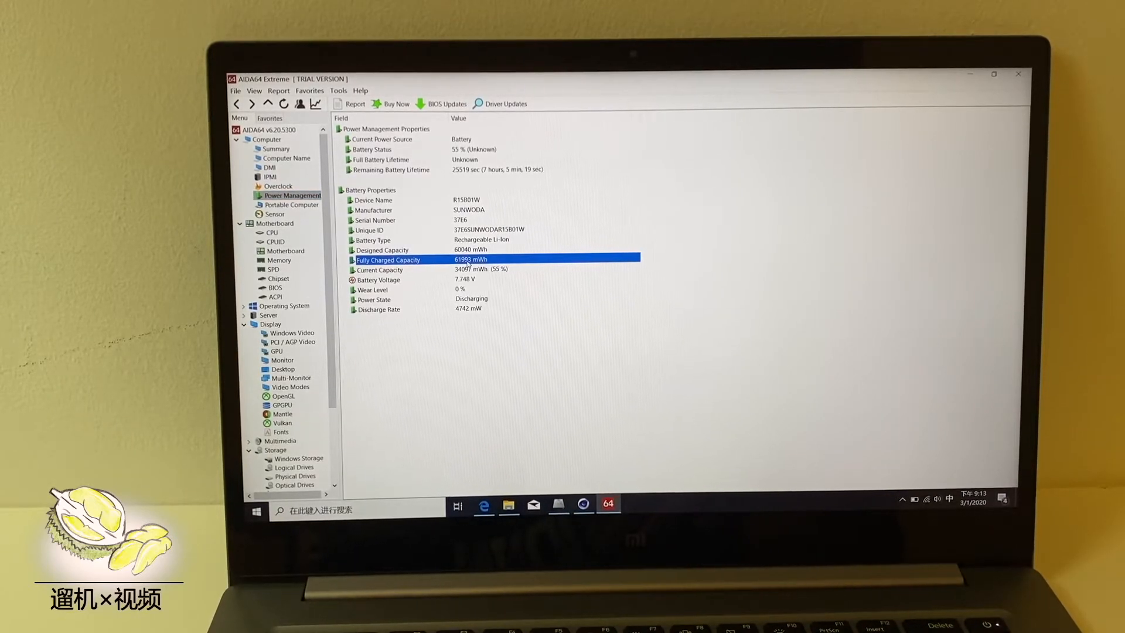
{"action": "left_click", "coordinate": [382, 250]}
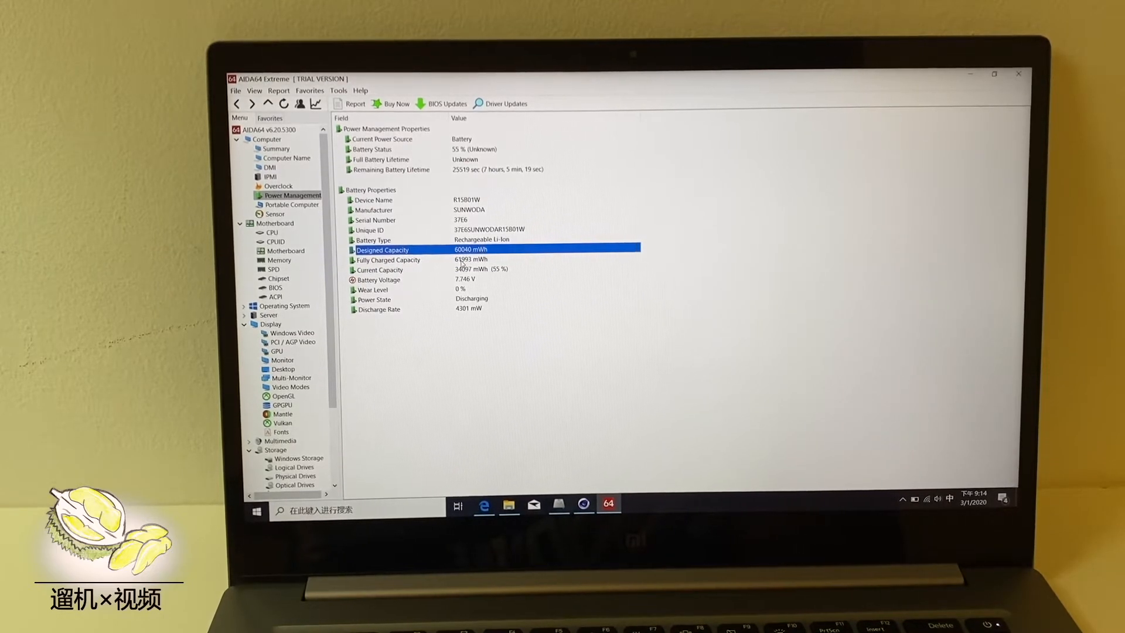
{"action": "left_click", "coordinate": [286, 250]}
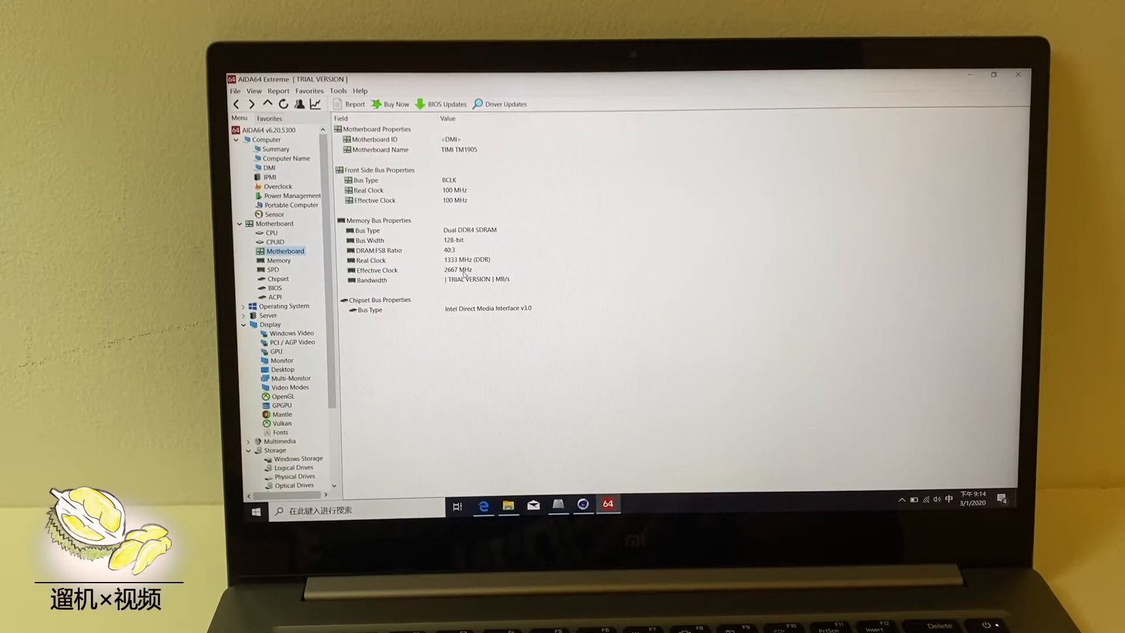
{"action": "left_click", "coordinate": [282, 361]}
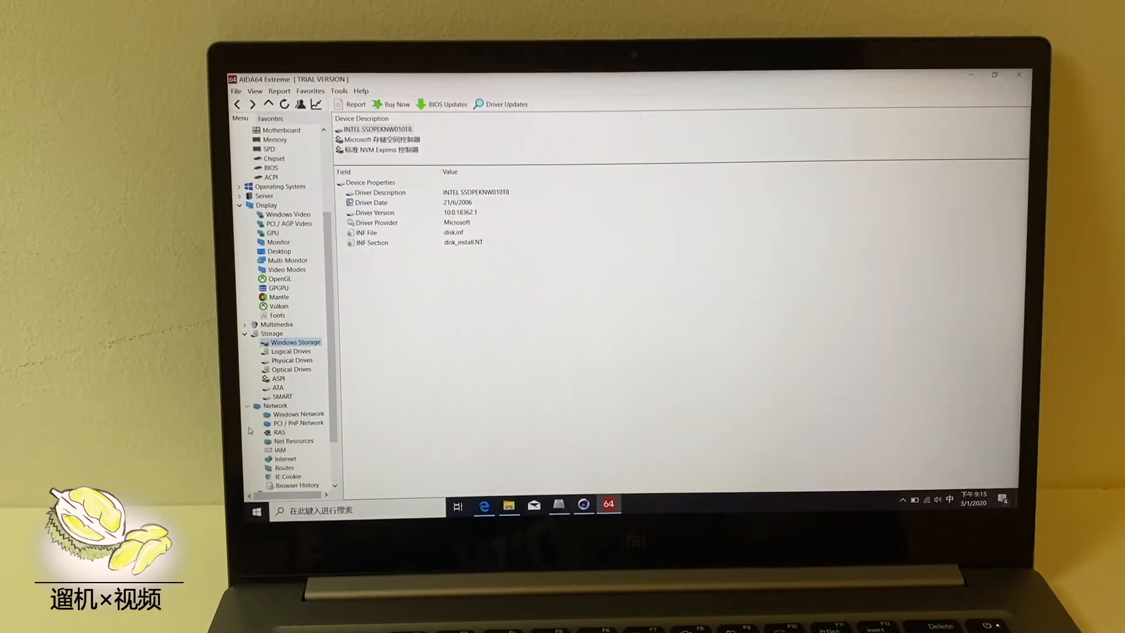
Under Windows Network, select the Intel Wireless-AC 9560 160MHz adapter.
{"action": "left_click", "coordinate": [299, 414]}
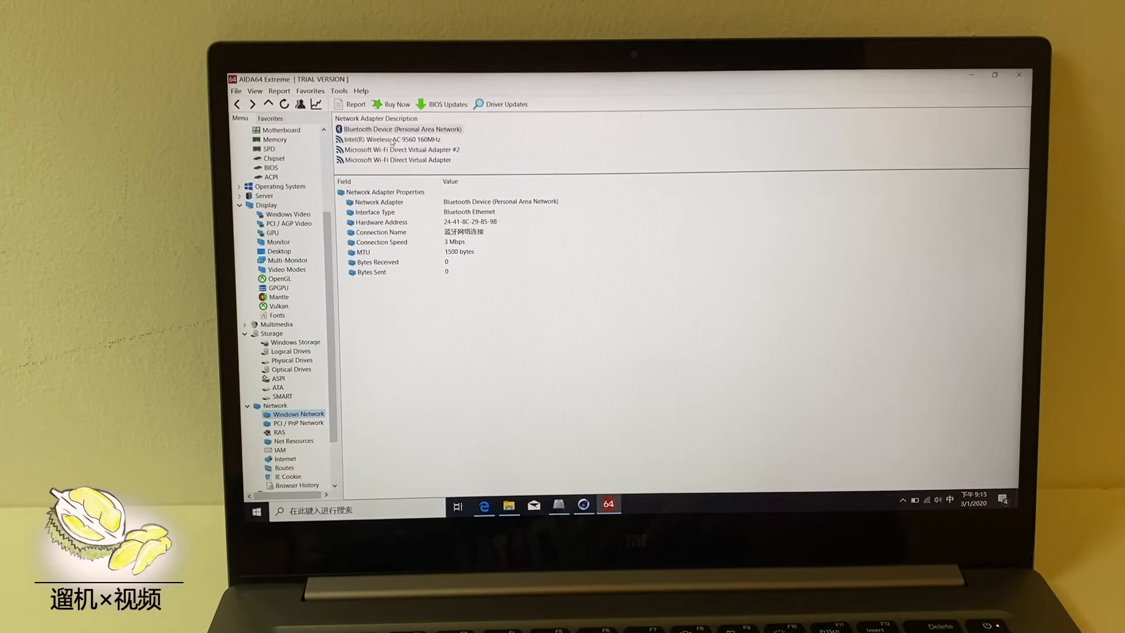
{"action": "left_click", "coordinate": [391, 139]}
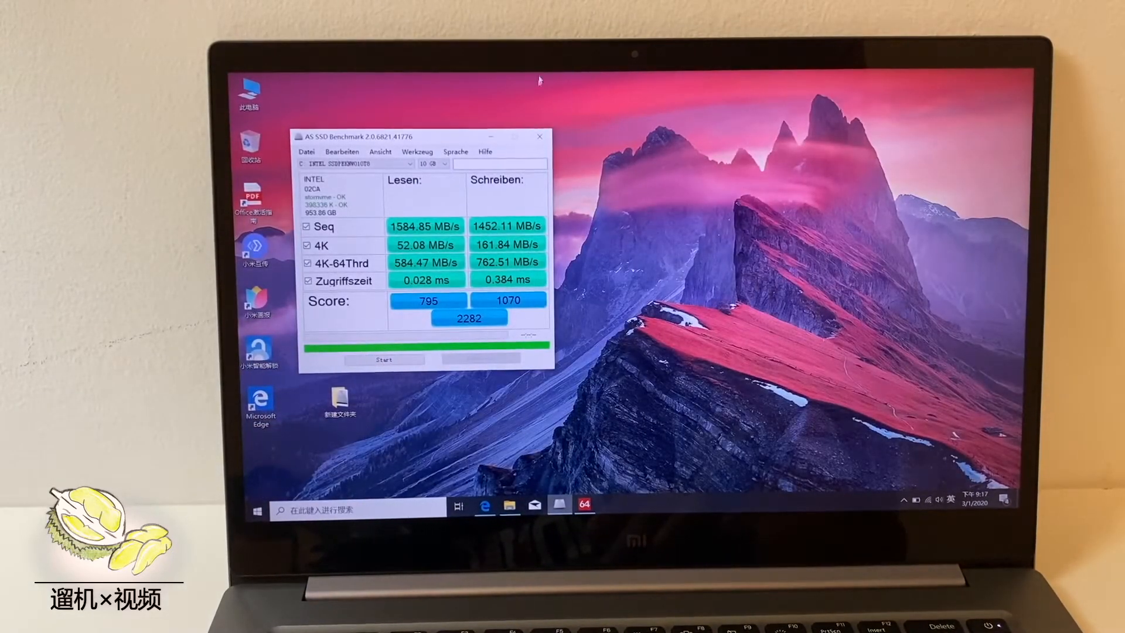
Close AS SSD Benchmark after its Intel SSD run finishes with a 2282 total.
{"action": "left_click", "coordinate": [539, 136]}
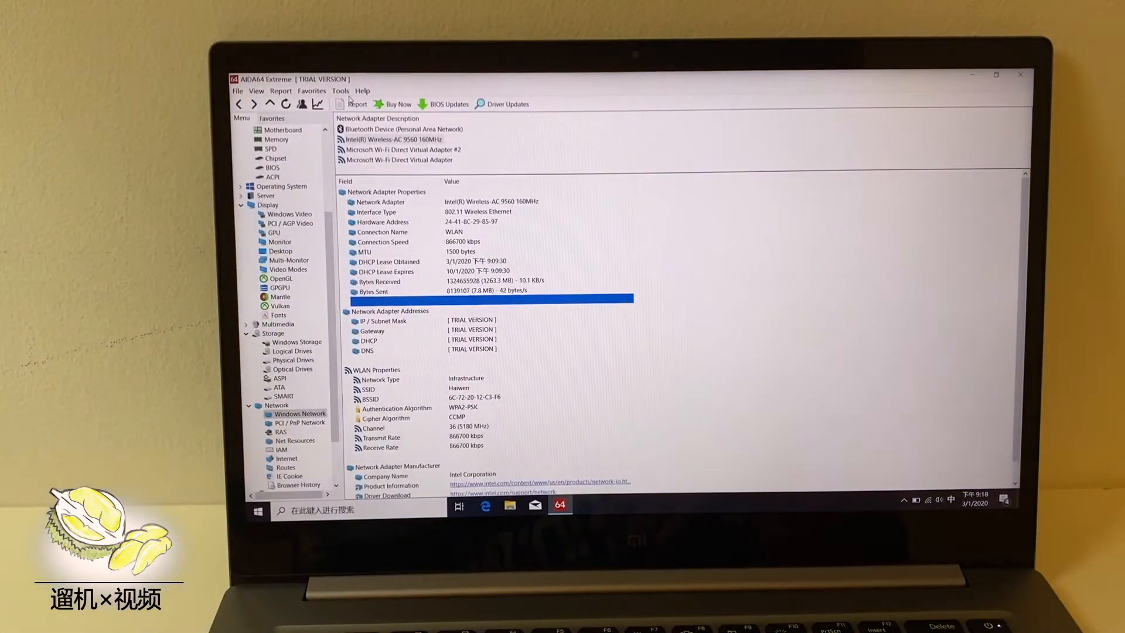
Launch System Stability Test from Tools and show the Sensor page readings.
{"action": "left_click", "coordinate": [340, 91]}
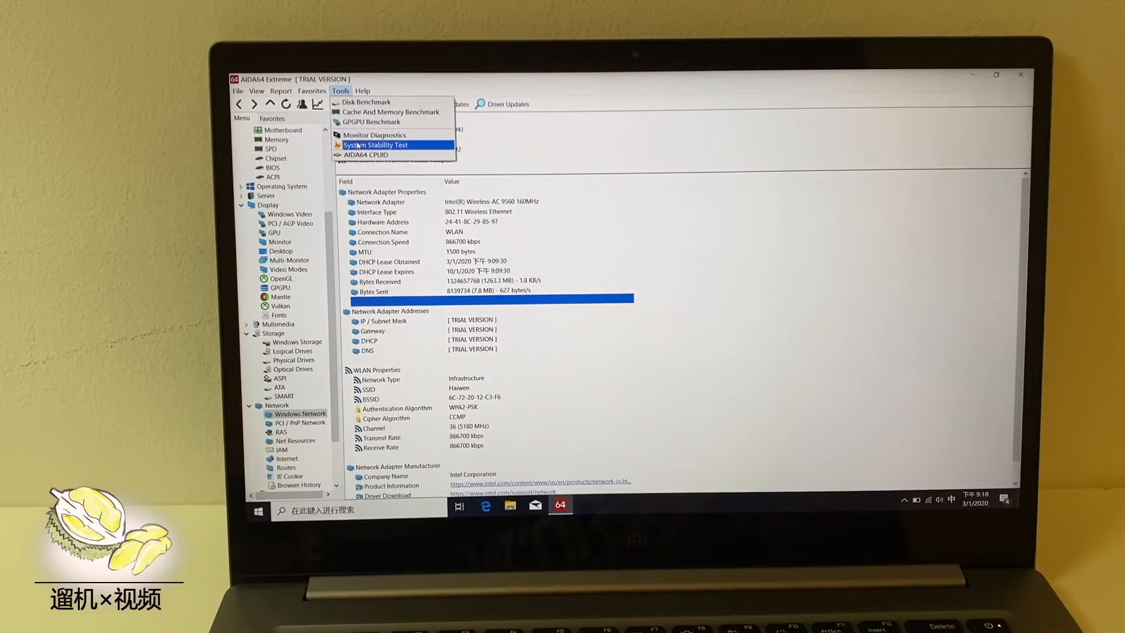
{"action": "left_click", "coordinate": [379, 145]}
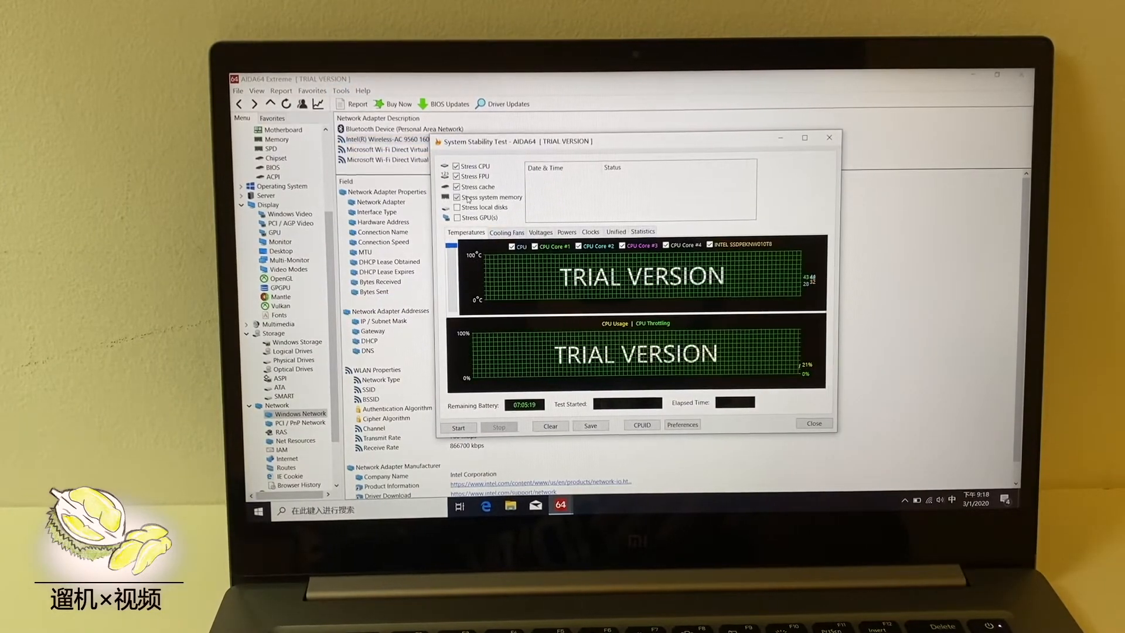
{"action": "left_click", "coordinate": [456, 196]}
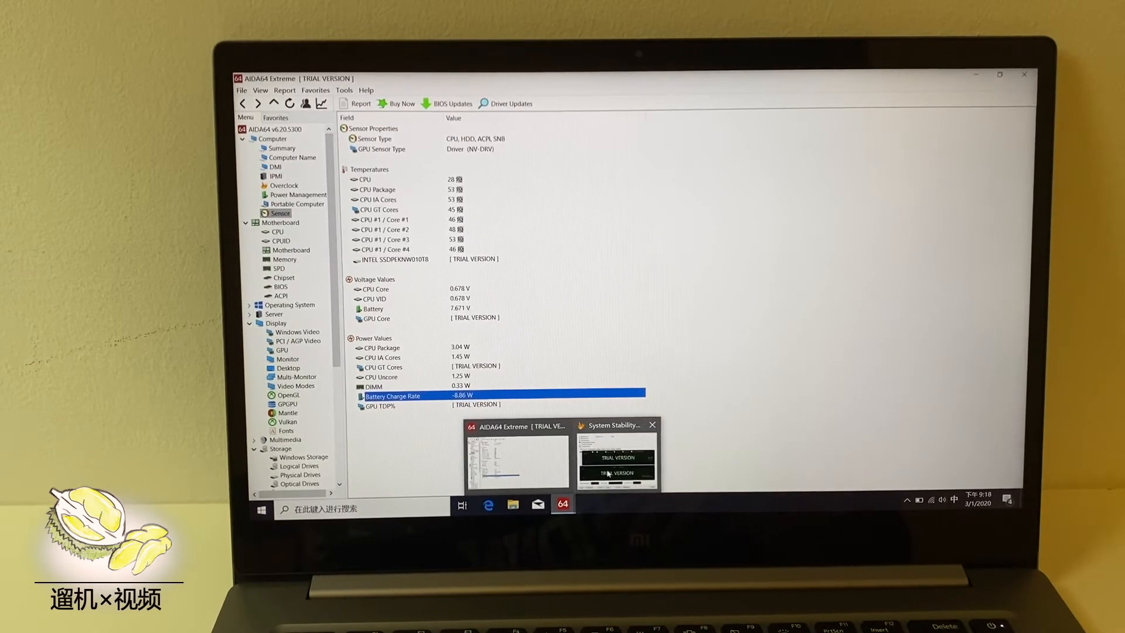
Restore the stability test window and start stressing CPU, FPU and cache.
{"action": "left_click", "coordinate": [616, 464]}
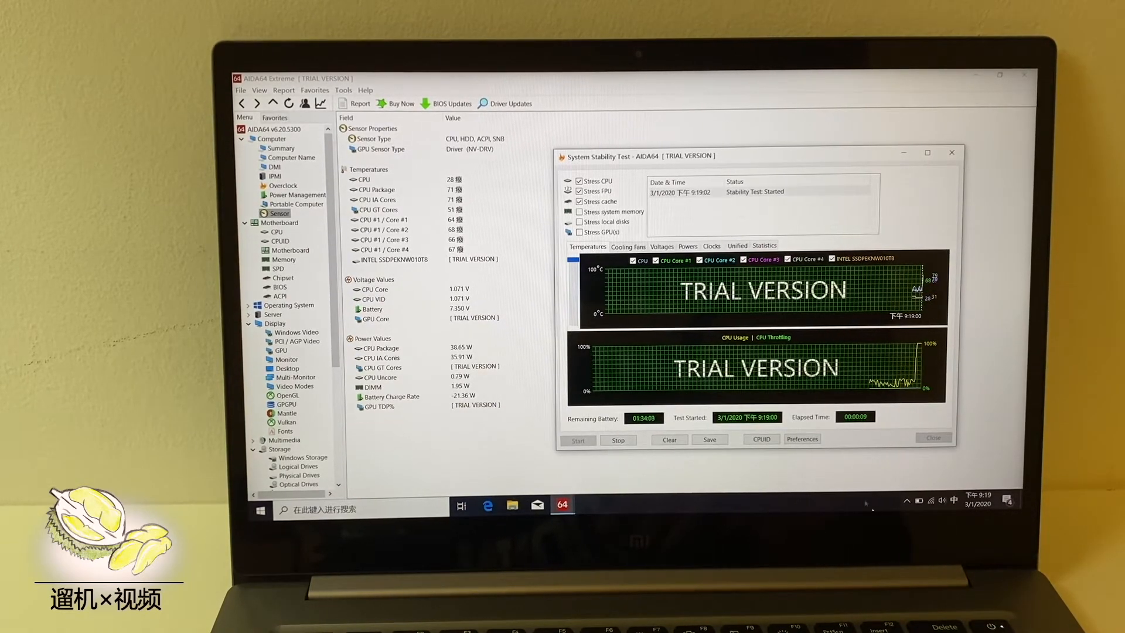
{"action": "left_click", "coordinate": [918, 501]}
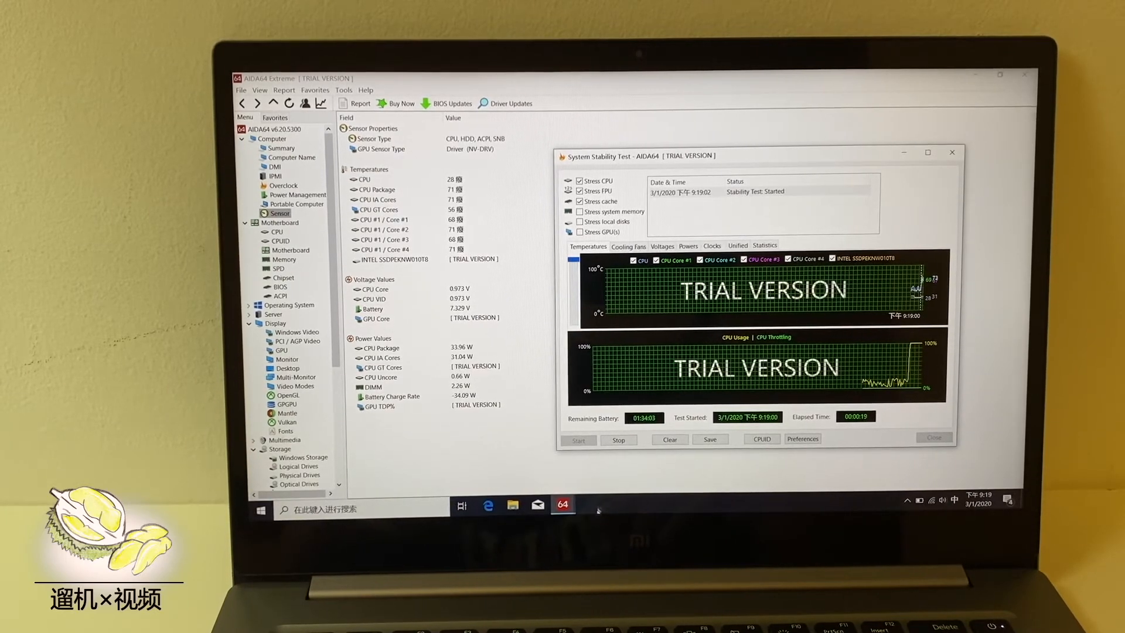
{"action": "right_click", "coordinate": [600, 510]}
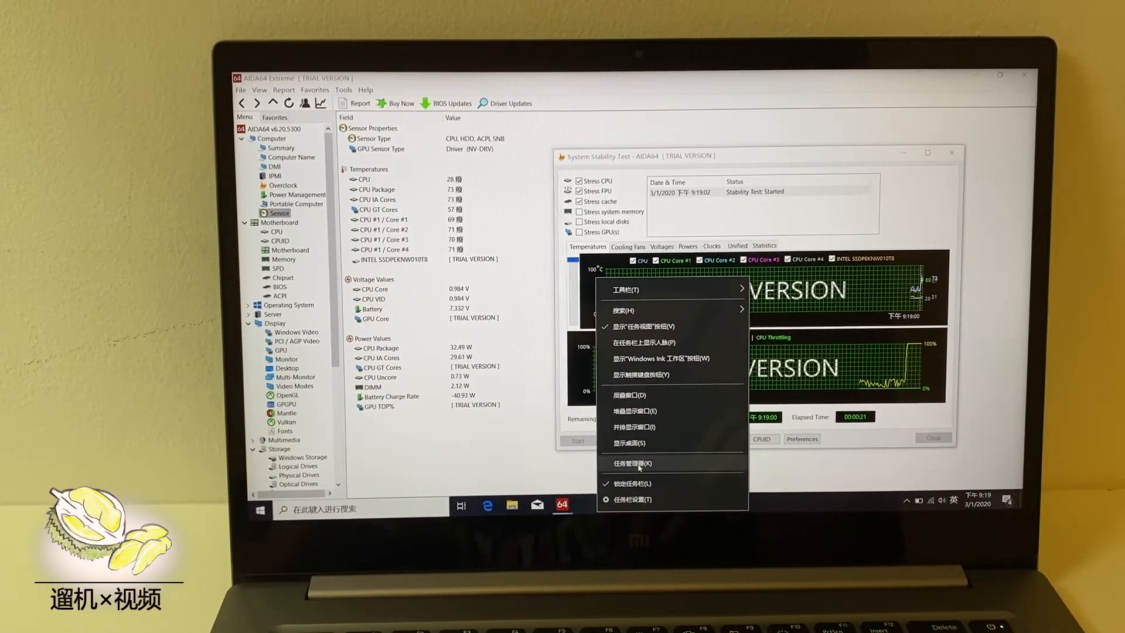
Open Task Manager's Performance view covering CPU, memory, disk, Wi-Fi and both GPUs.
{"action": "left_click", "coordinate": [638, 464]}
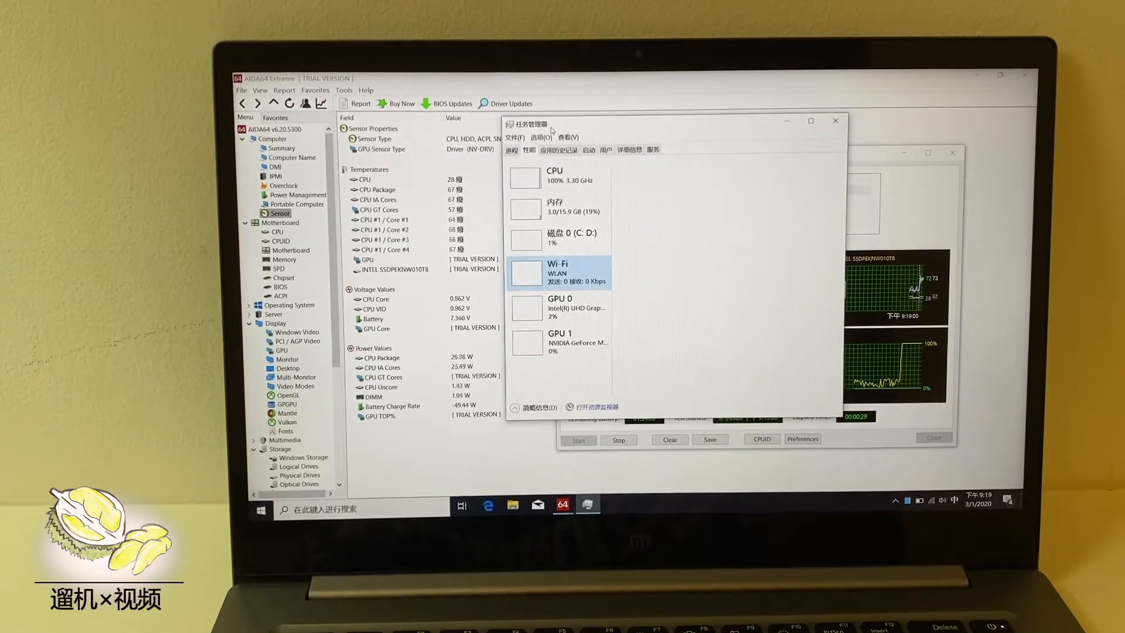
{"action": "left_click", "coordinate": [556, 176]}
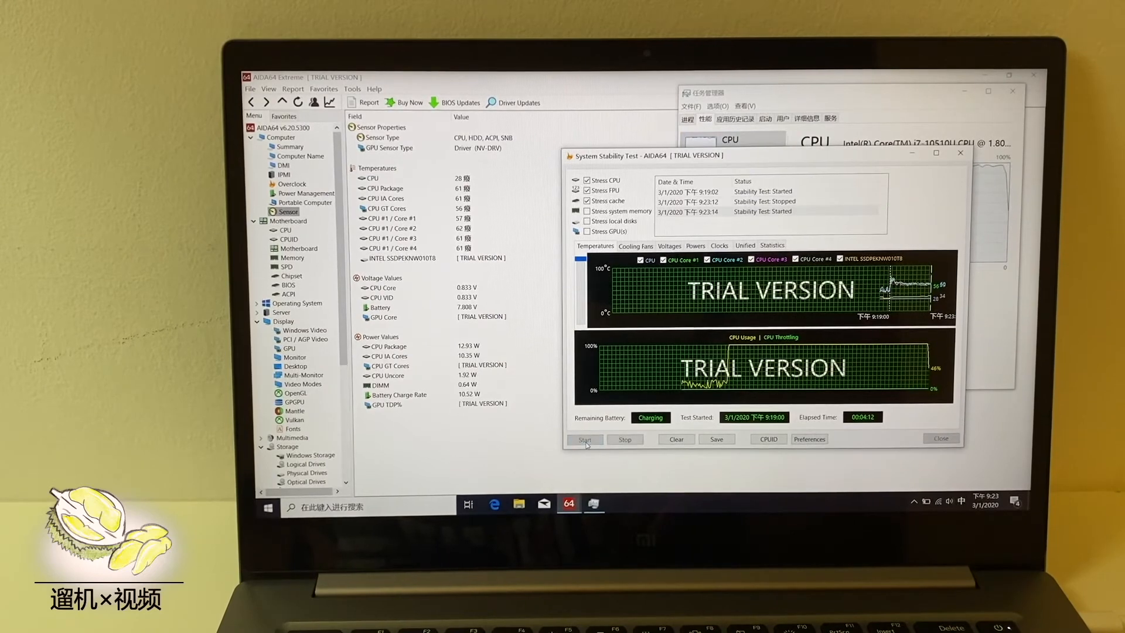
Stop the running CPU, FPU and cache stability test.
{"action": "left_click", "coordinate": [585, 439]}
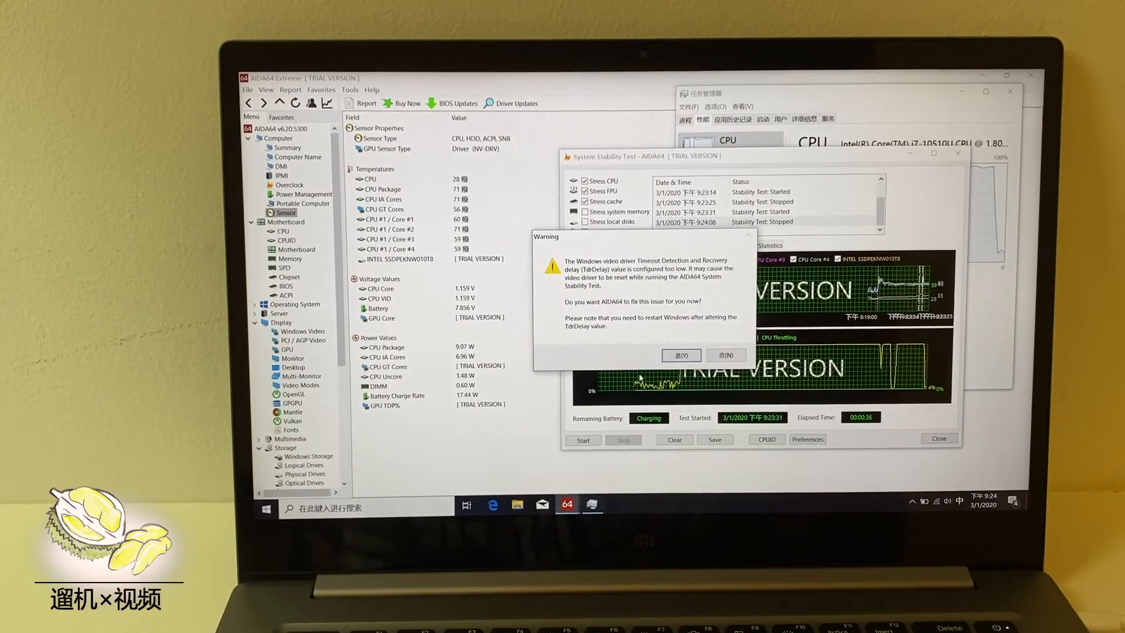
Dismiss the TdrDelay warning and run HWiNFO64 v6.20 with default options.
{"action": "left_click", "coordinate": [726, 355]}
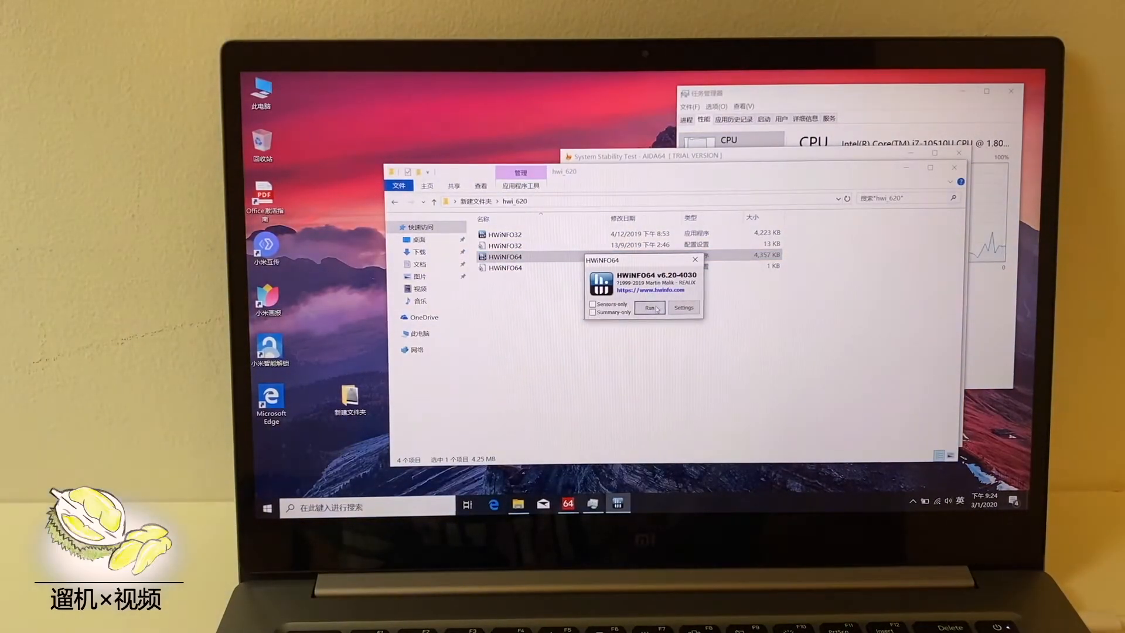
{"action": "left_click", "coordinate": [649, 308]}
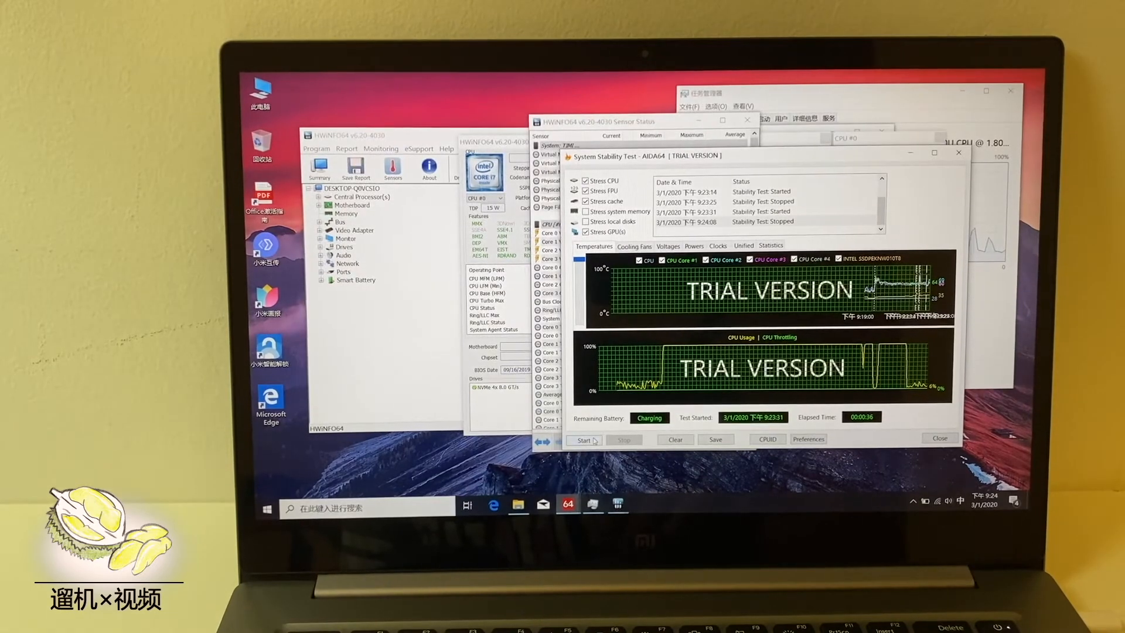
Start the System Stability Test again, now stressing GPU1 and GPU2 too.
{"action": "left_click", "coordinate": [584, 440]}
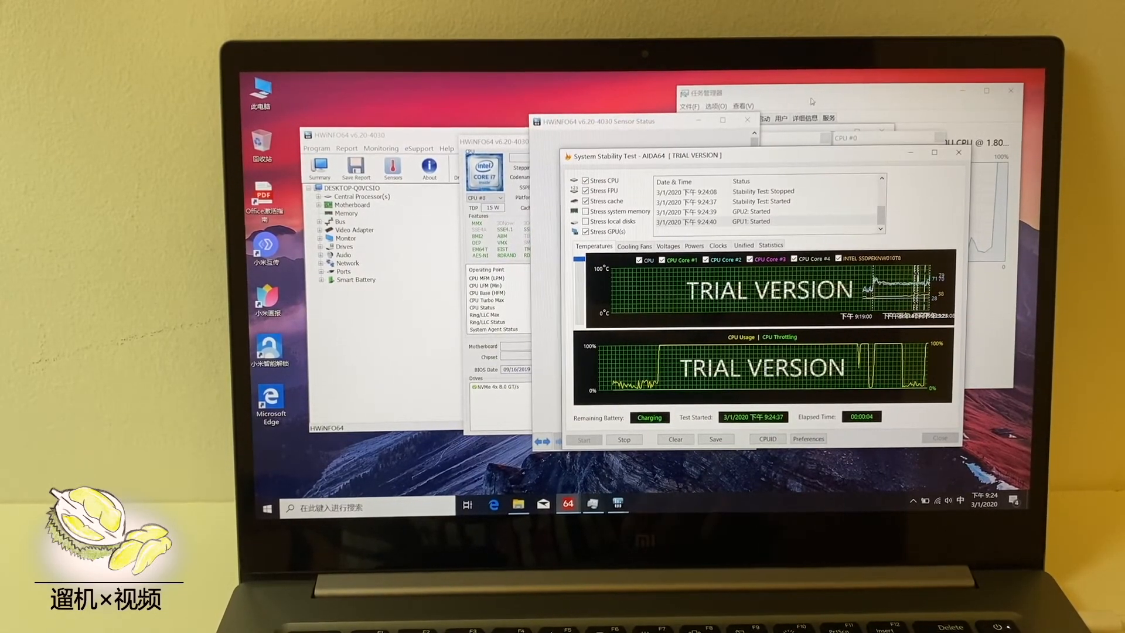
{"action": "mouse_move", "coordinate": [568, 504]}
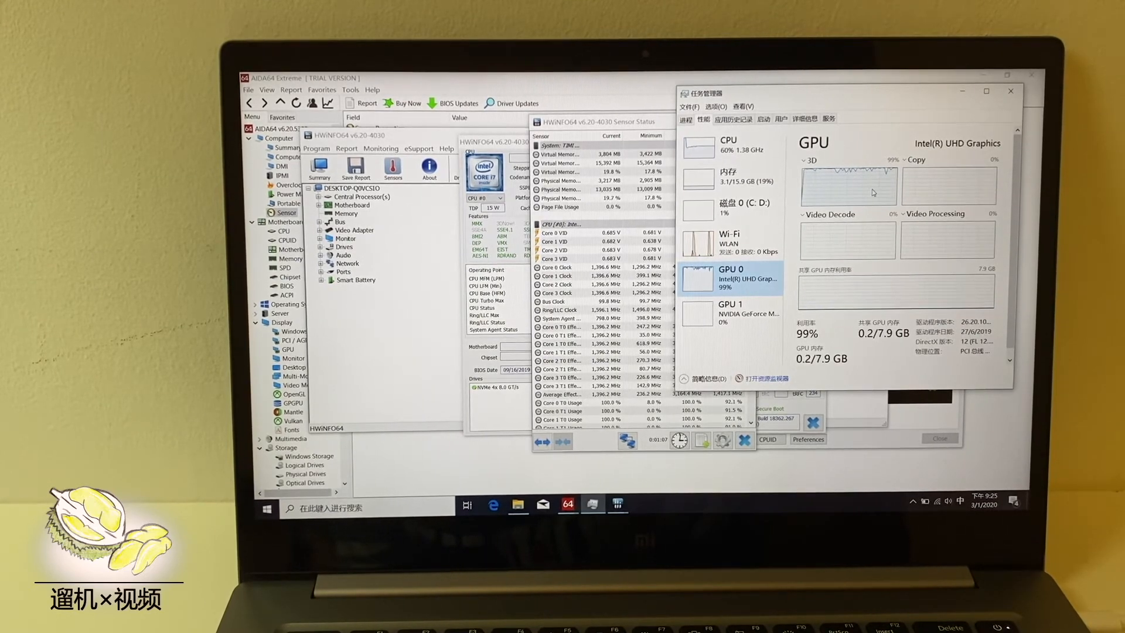
Check the NVIDIA GeForce MX250 usage graph (0%) in Task Manager, then close Task Manager.
{"action": "left_click", "coordinate": [731, 313]}
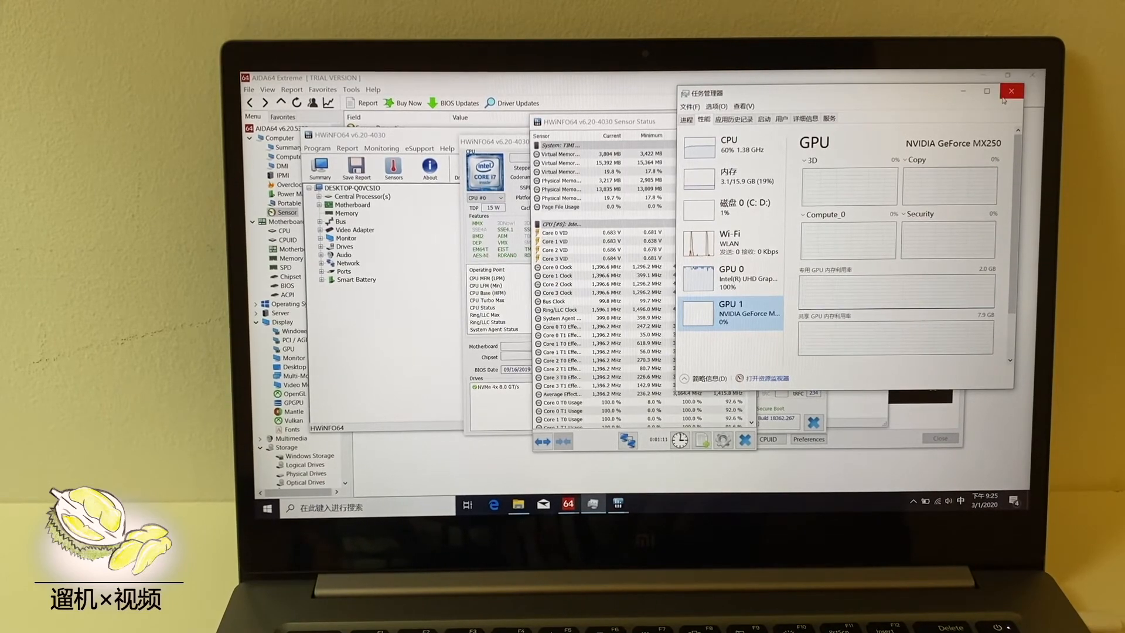
{"action": "left_click", "coordinate": [1012, 91]}
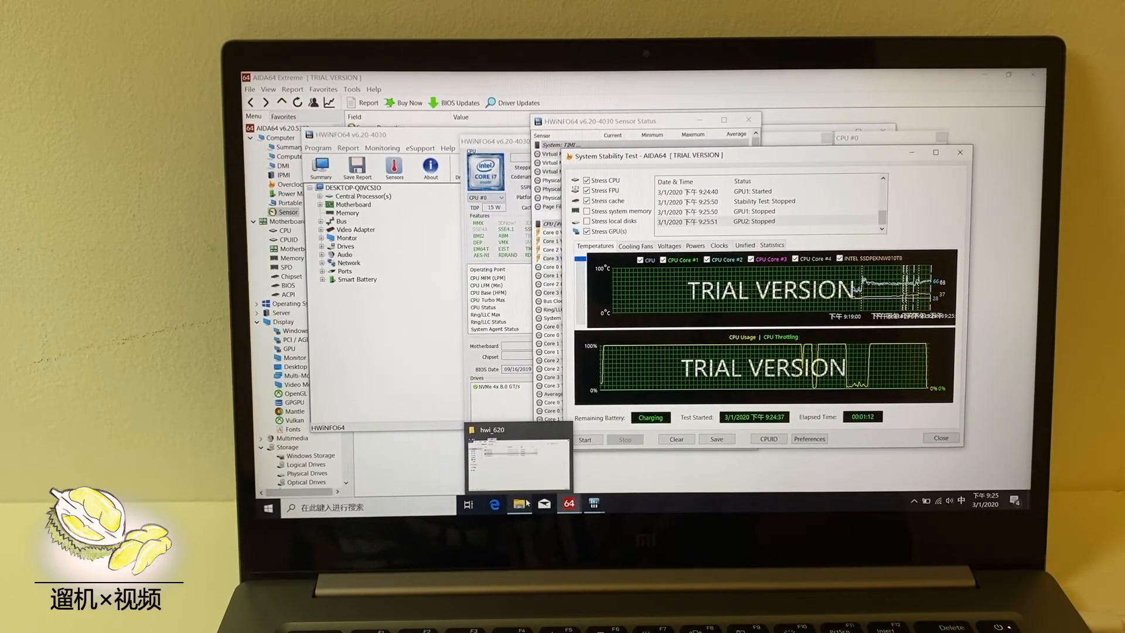
Bring up the Edge JD.com listing for the Xiaomi Notebook Pro 2019 at ¥6799.
{"action": "left_click", "coordinate": [520, 503]}
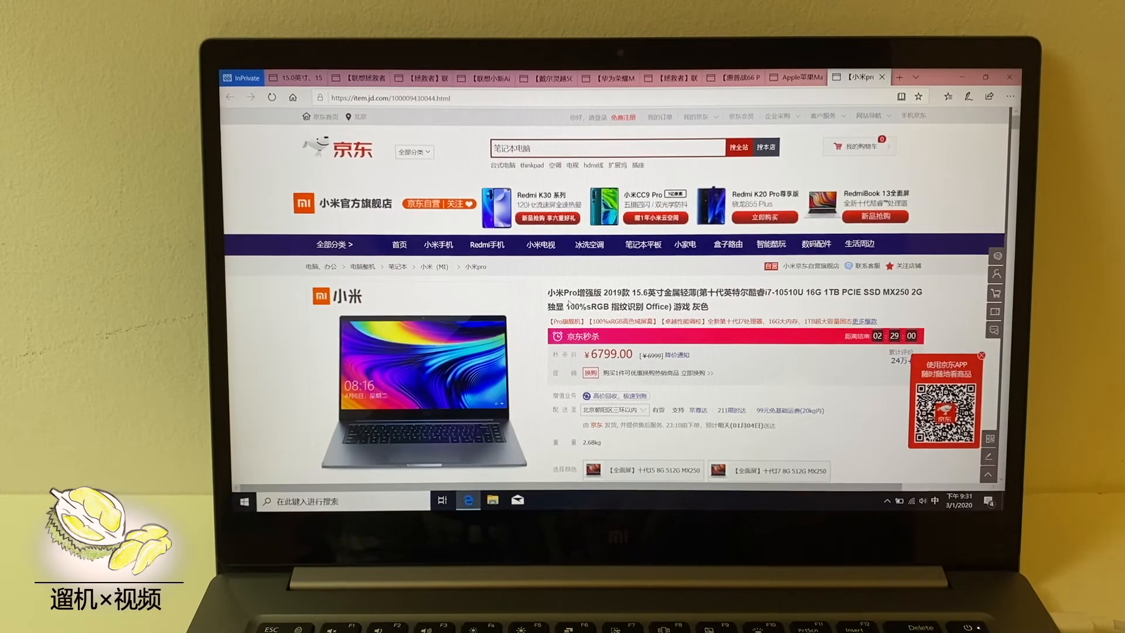
Browse the MacBook Pro 16-inch listing, revisit Xiaomi Pro, then return to the ¥18999 MacBook.
{"action": "left_click_drag", "start_coordinate": [581, 307], "coordinate": [721, 307]}
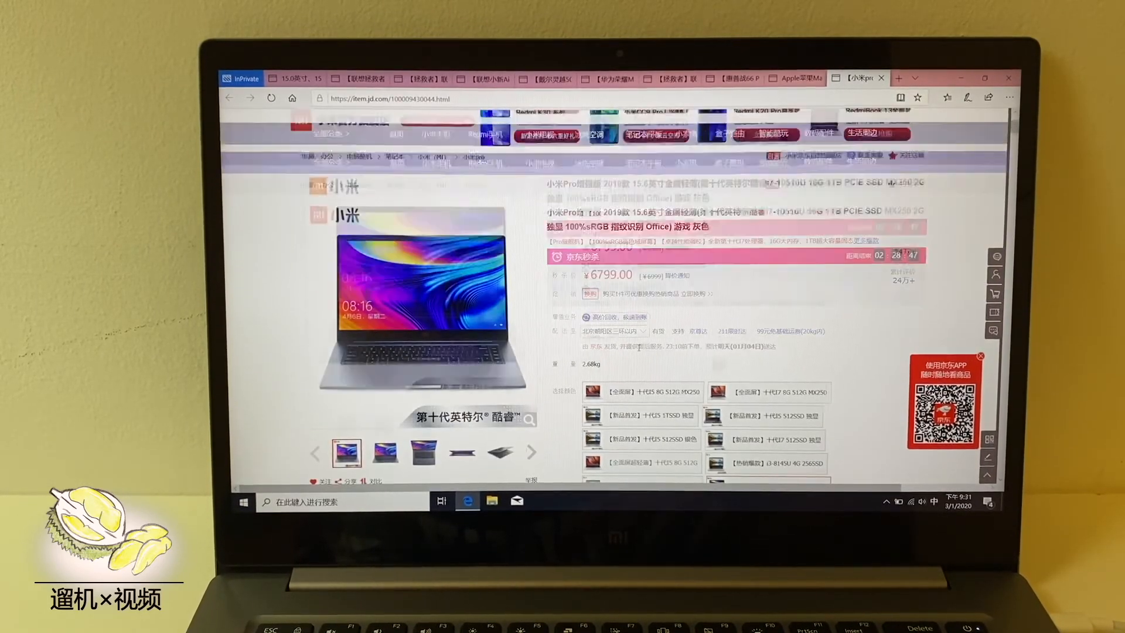
{"action": "scroll", "scroll_direction": "down", "scroll_amount": 3}
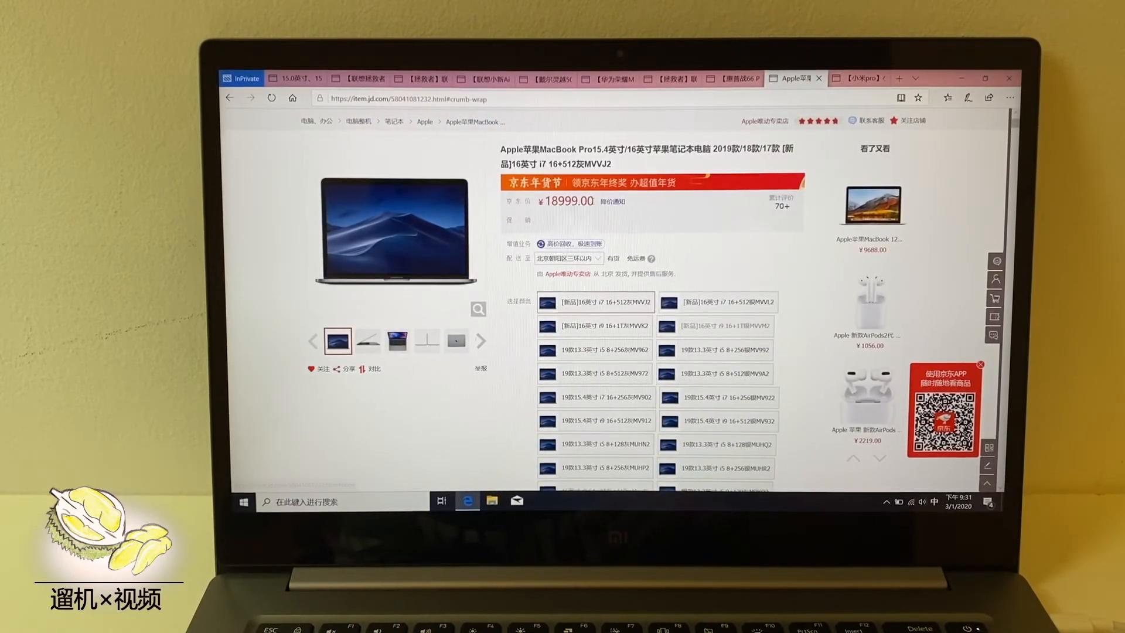
{"action": "left_click", "coordinate": [860, 78]}
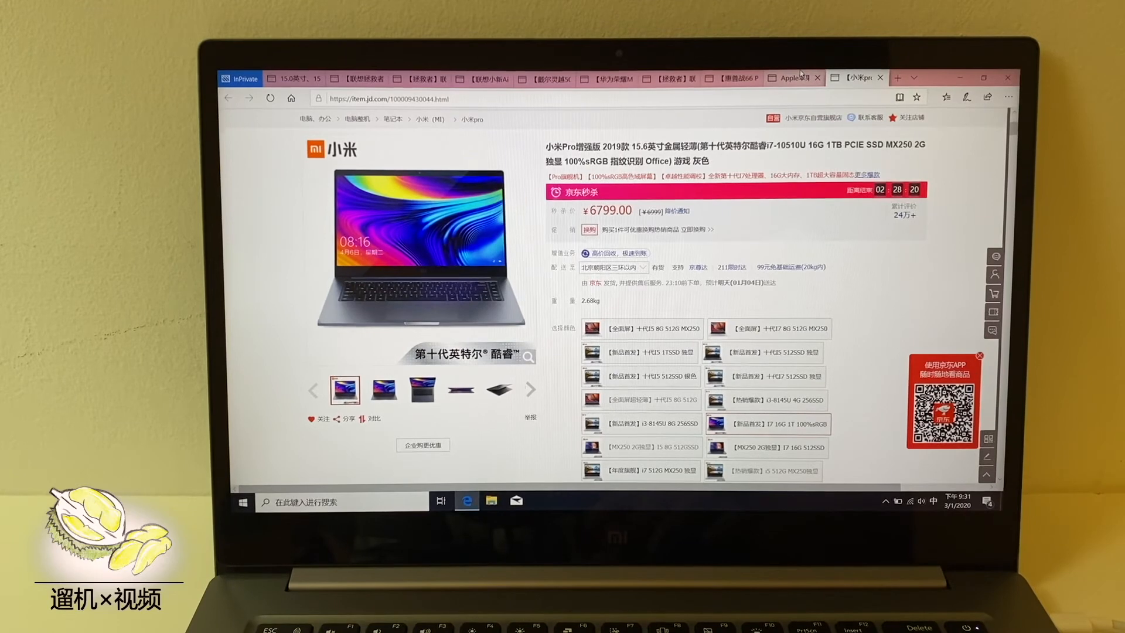
{"action": "left_click", "coordinate": [793, 77]}
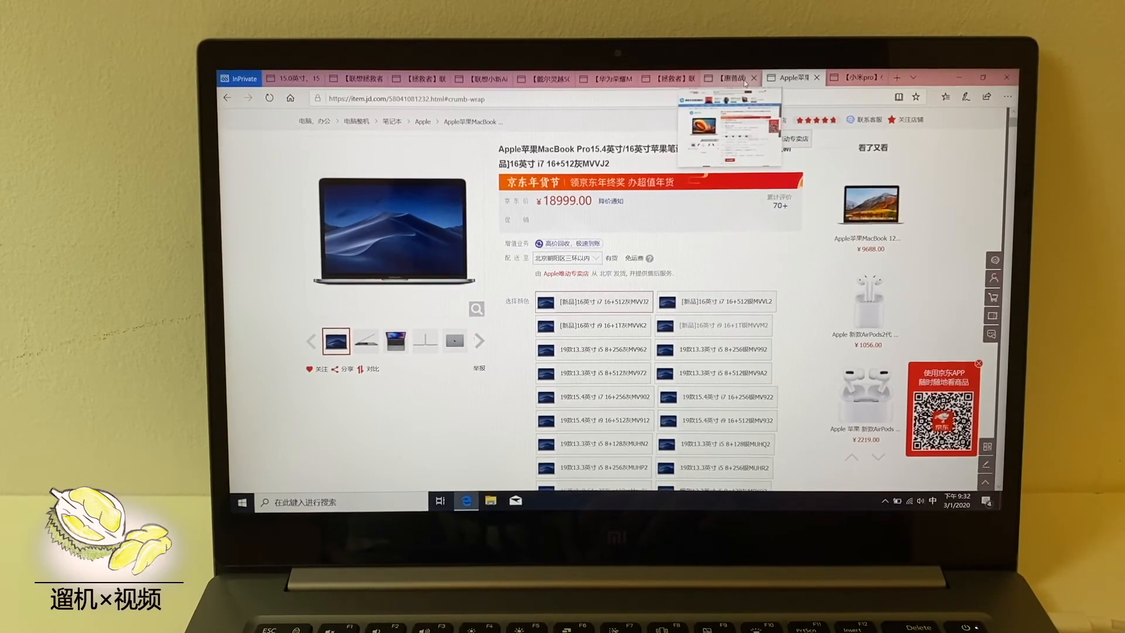
Scroll through the HP 战66 三代 listing's product introduction.
{"action": "left_click", "coordinate": [734, 77]}
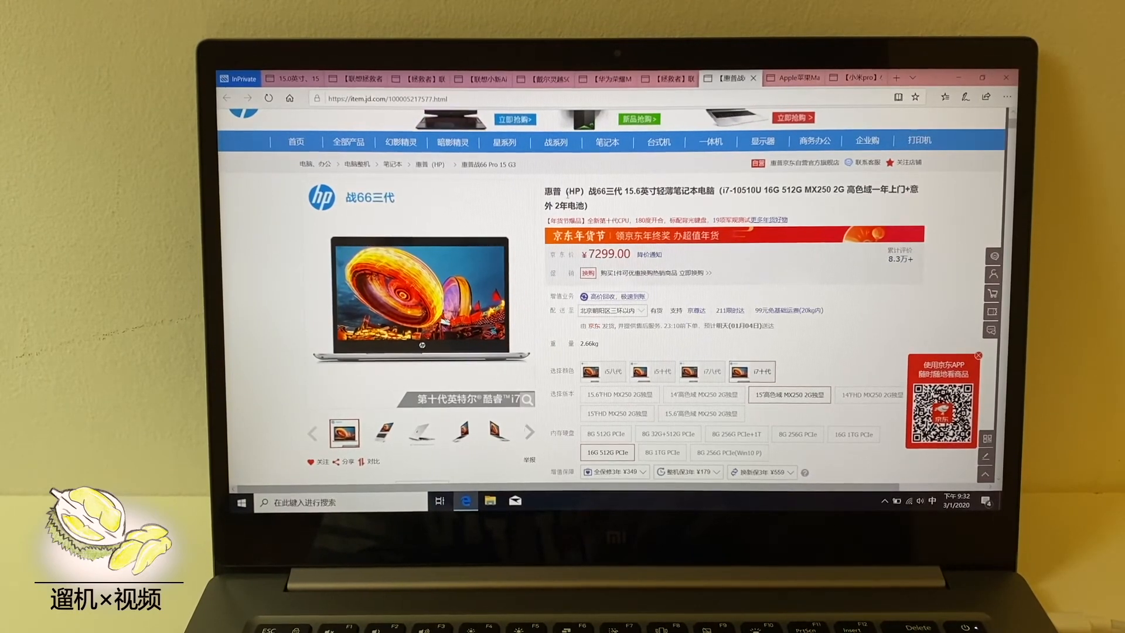
{"action": "scroll", "scroll_direction": "down", "scroll_amount": 3}
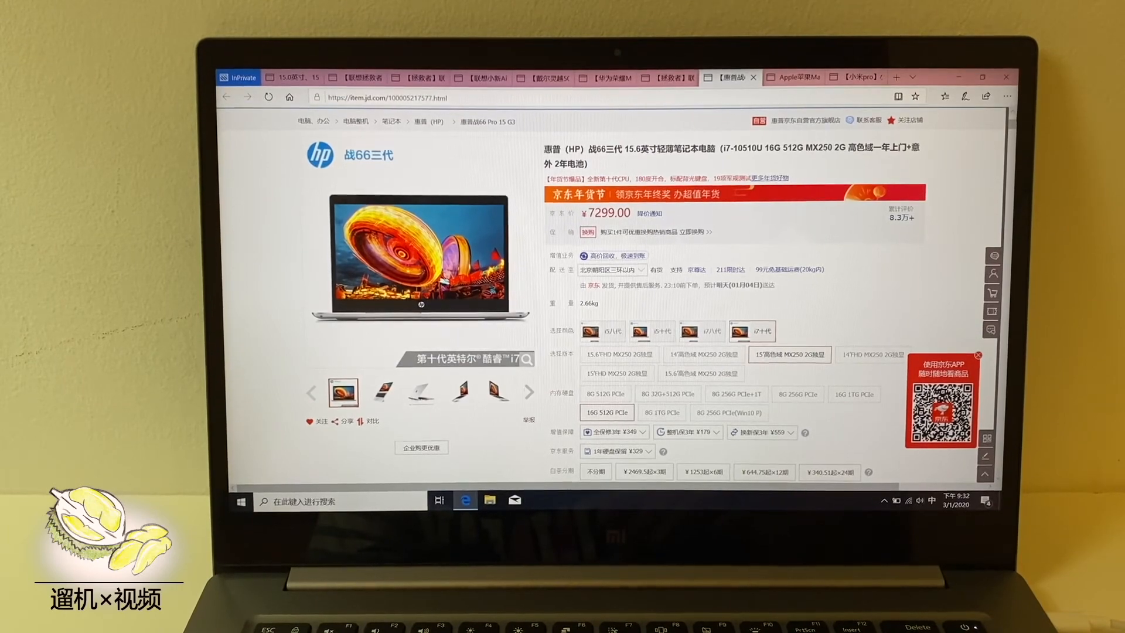
{"action": "scroll", "scroll_direction": "down", "scroll_amount": 3}
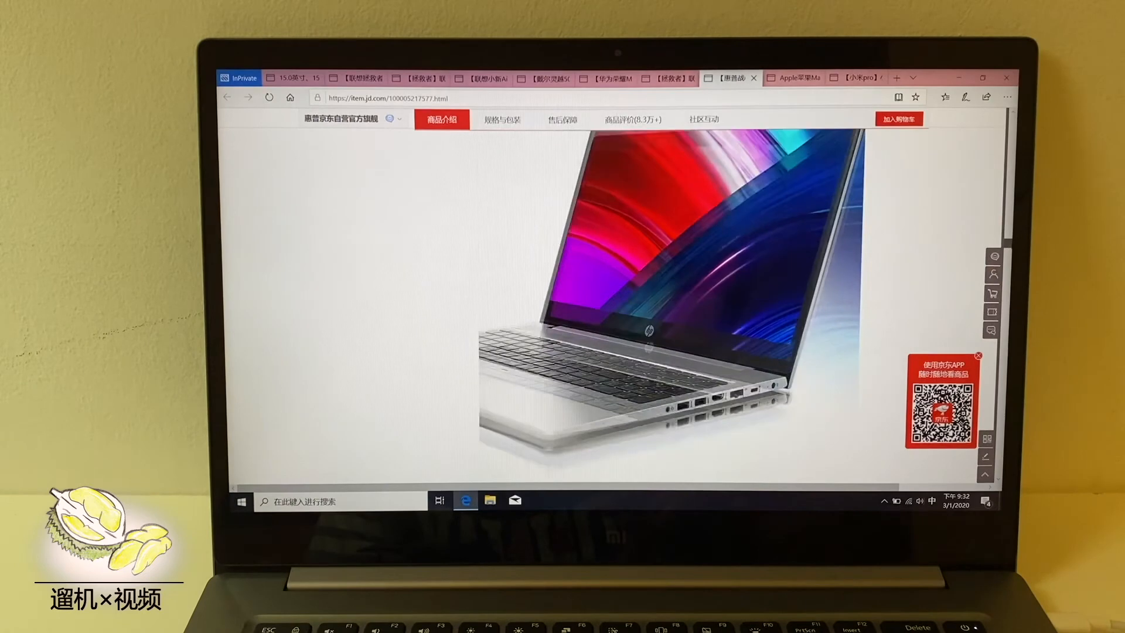
{"action": "scroll", "scroll_direction": "down", "scroll_amount": 3}
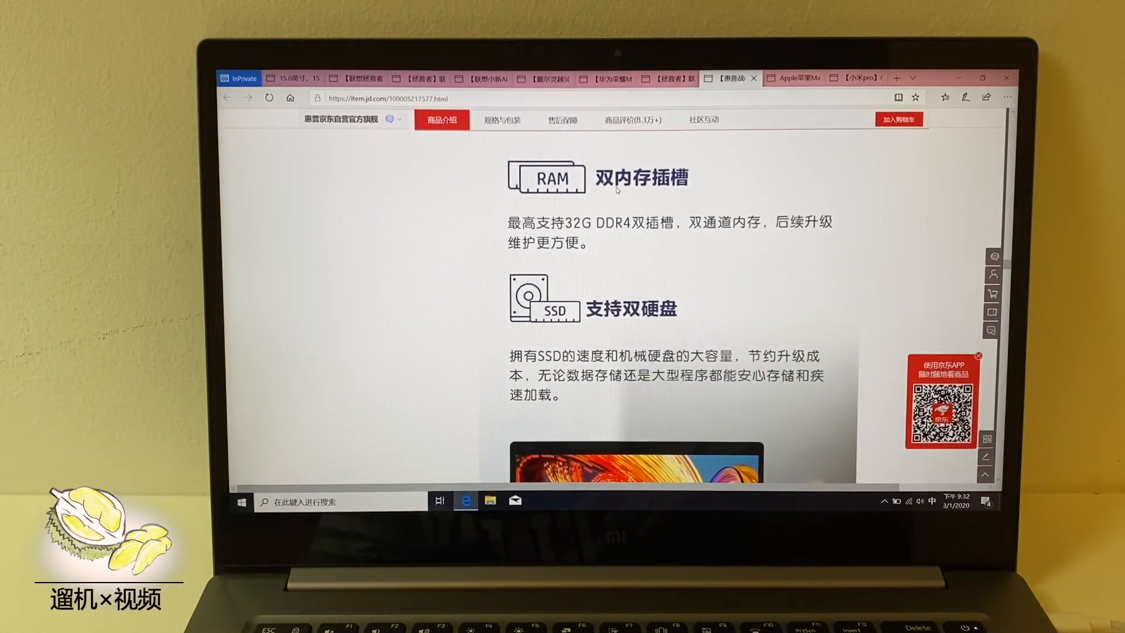
Flip to the Xiaomi Pro listing and back to HP, then view the ¥8699 Lenovo Y9000X.
{"action": "left_click", "coordinate": [862, 78]}
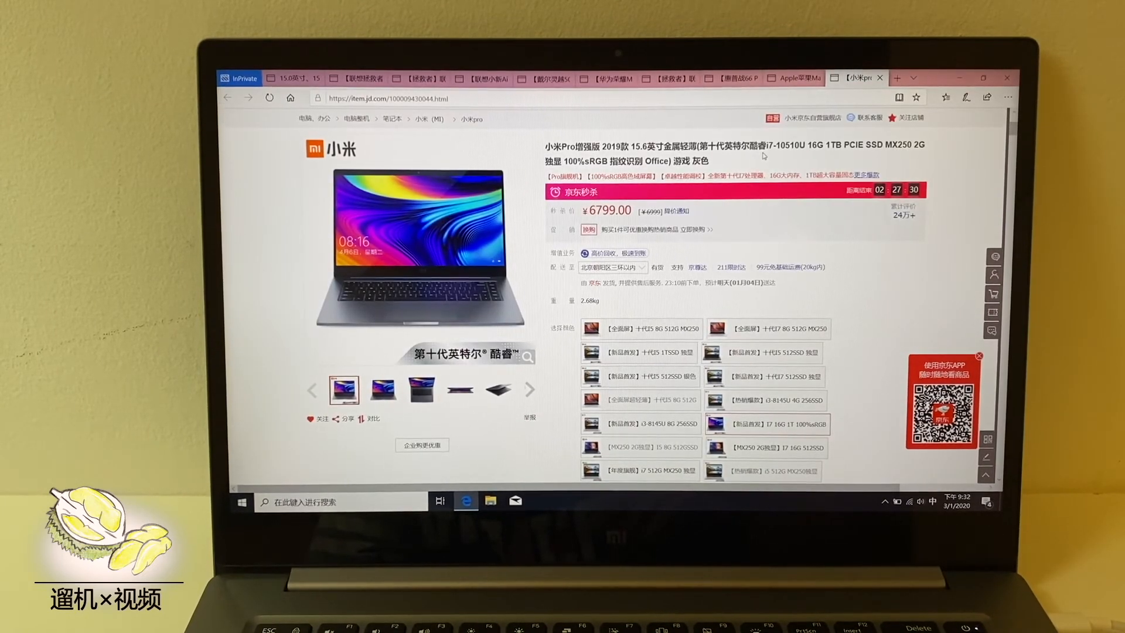
{"action": "left_click", "coordinate": [736, 77]}
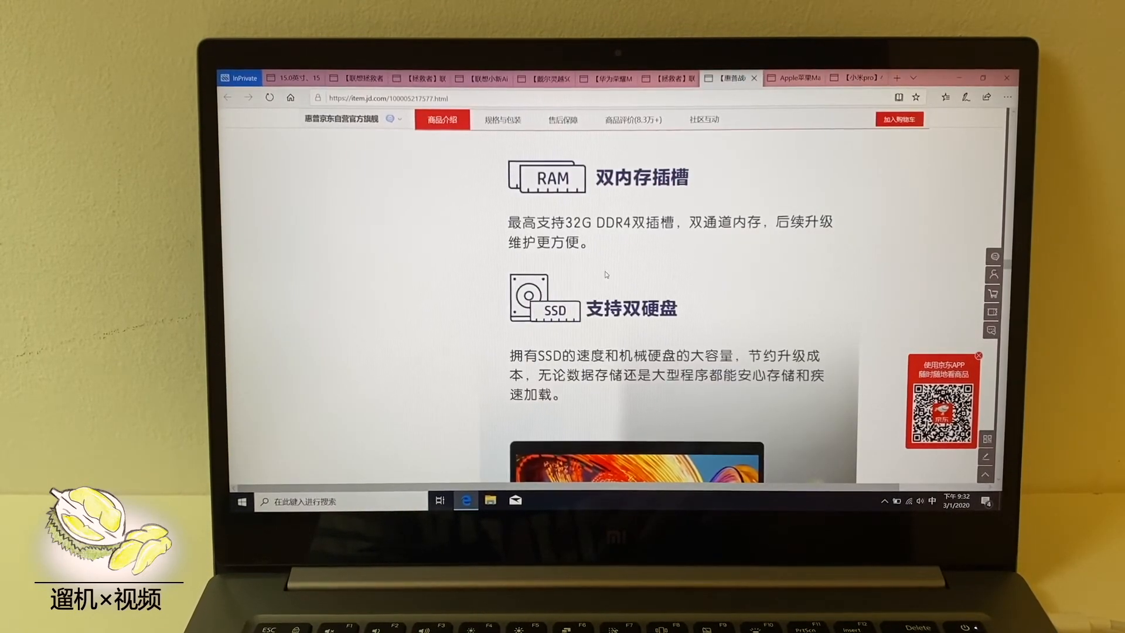
{"action": "left_click", "coordinate": [673, 79]}
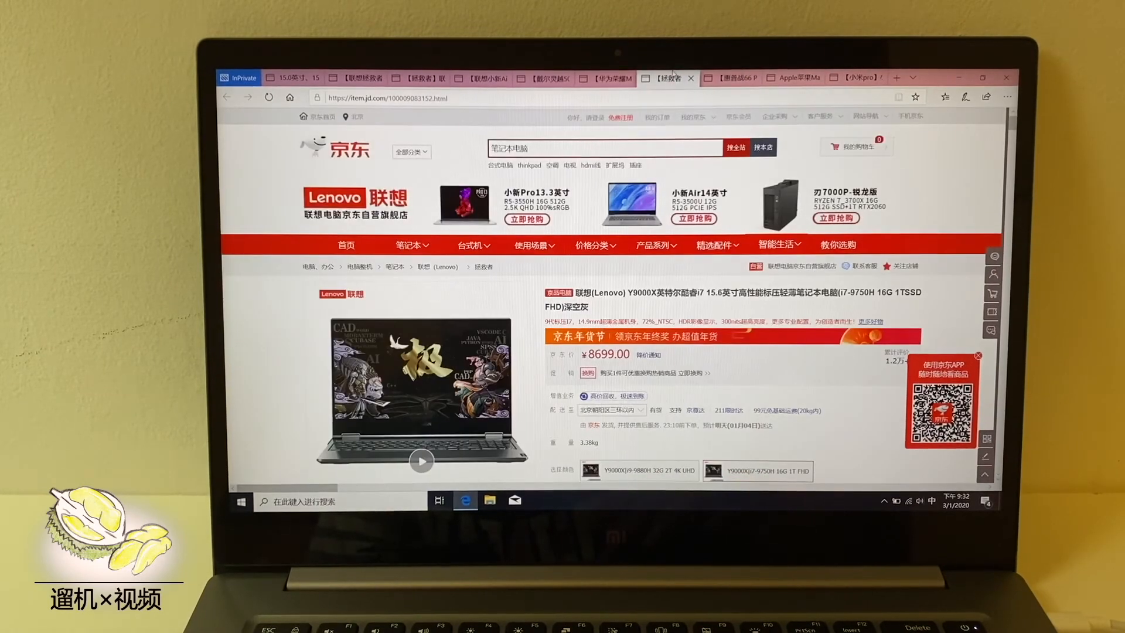
Compare the 小新Air15 closed-lid and open-laptop photos, ending on the ¥4899 Honor MagicBook Pro.
{"action": "scroll", "scroll_direction": "down", "scroll_amount": 3}
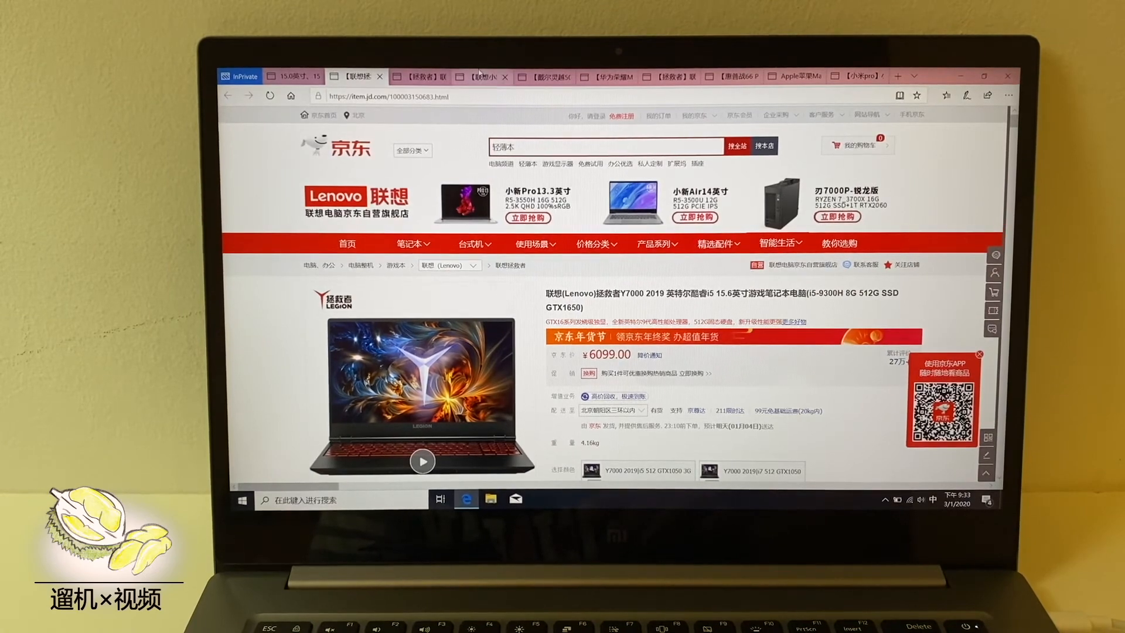
{"action": "left_click", "coordinate": [492, 76]}
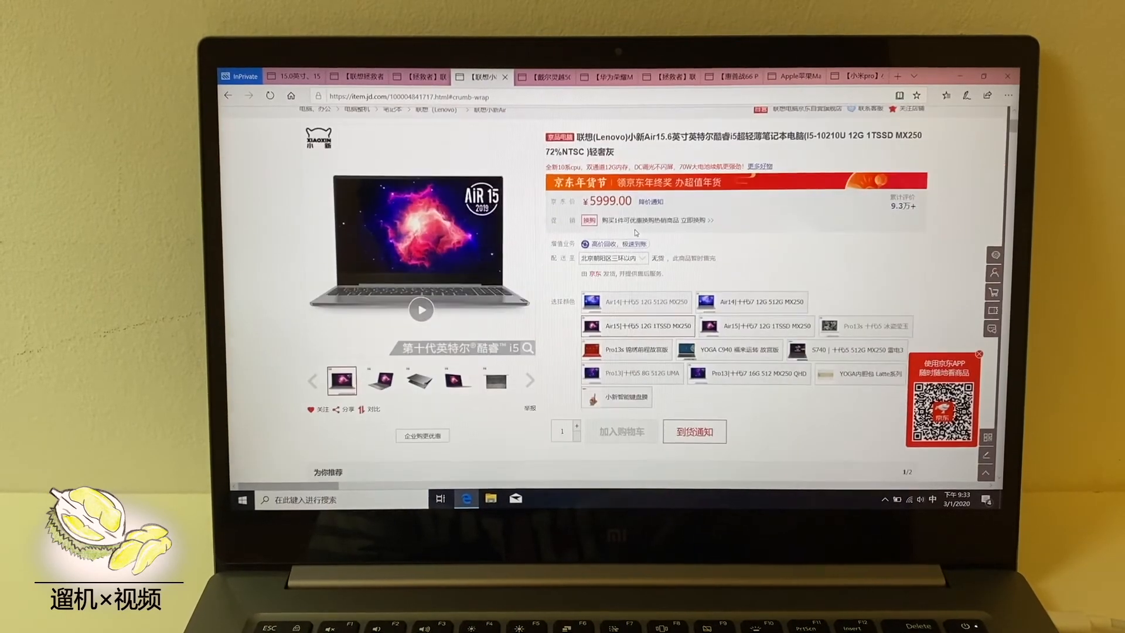
{"action": "left_click", "coordinate": [420, 381]}
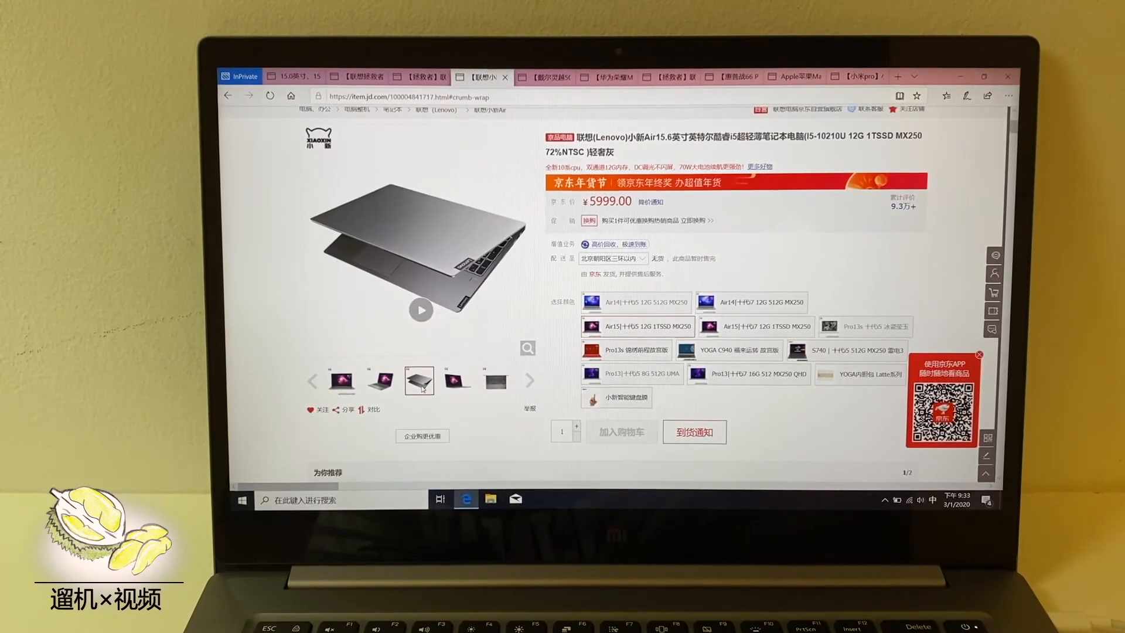
{"action": "left_click", "coordinate": [380, 380]}
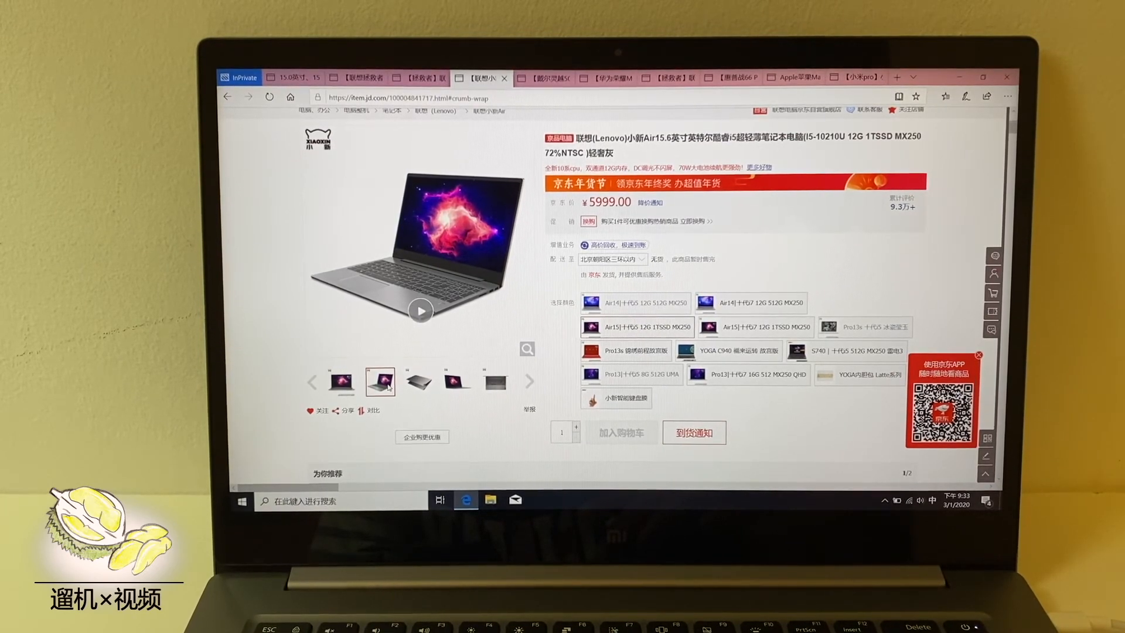
{"action": "left_click", "coordinate": [419, 381]}
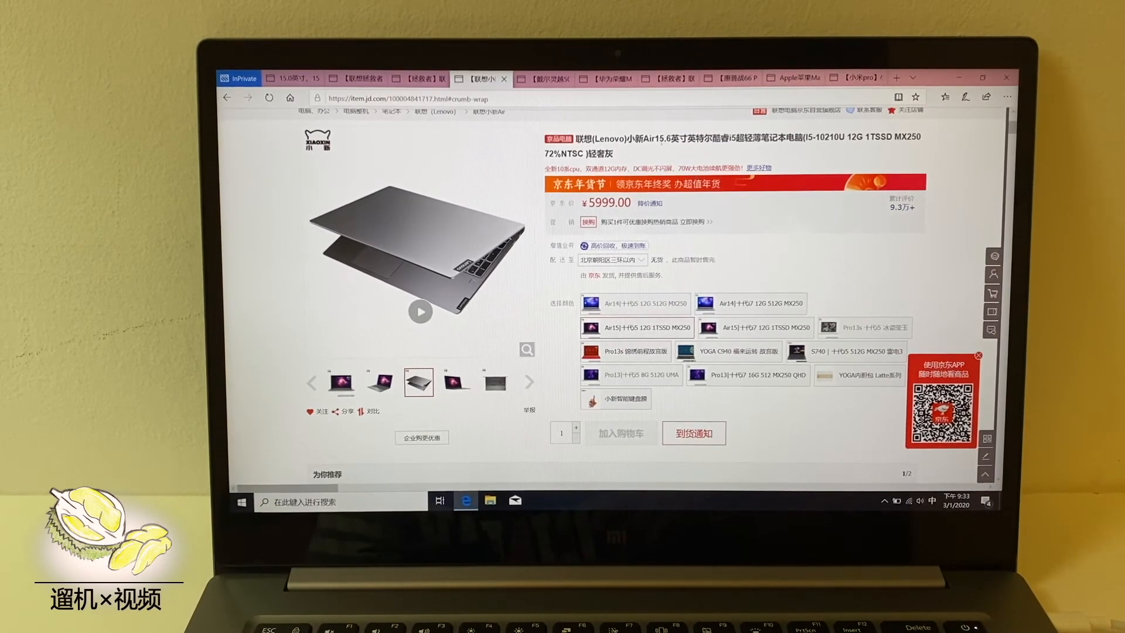
{"action": "left_click", "coordinate": [610, 78]}
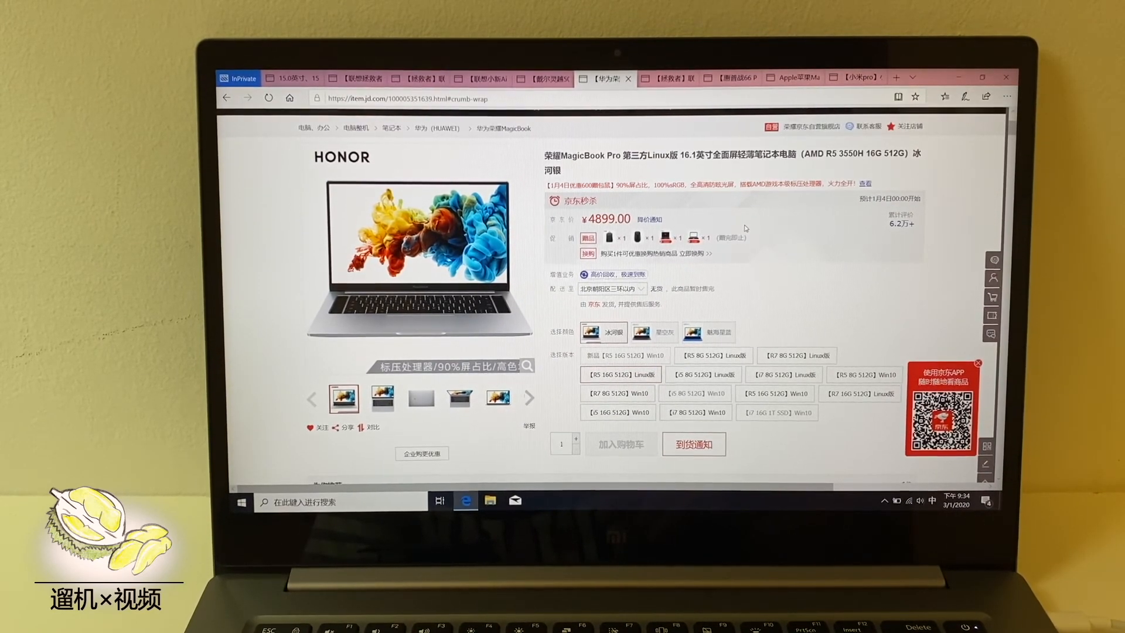
View the ¥4299 Dell 灵越5000 listing, then scroll Xiaomi Pro to its configuration options.
{"action": "left_click", "coordinate": [544, 79]}
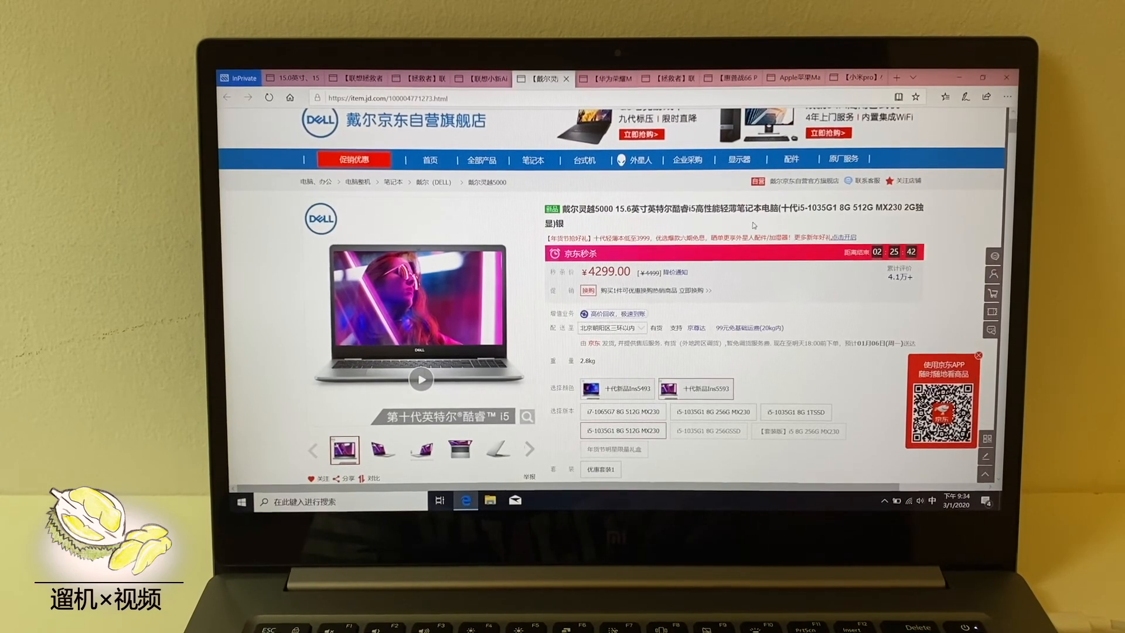
{"action": "left_click", "coordinate": [861, 77]}
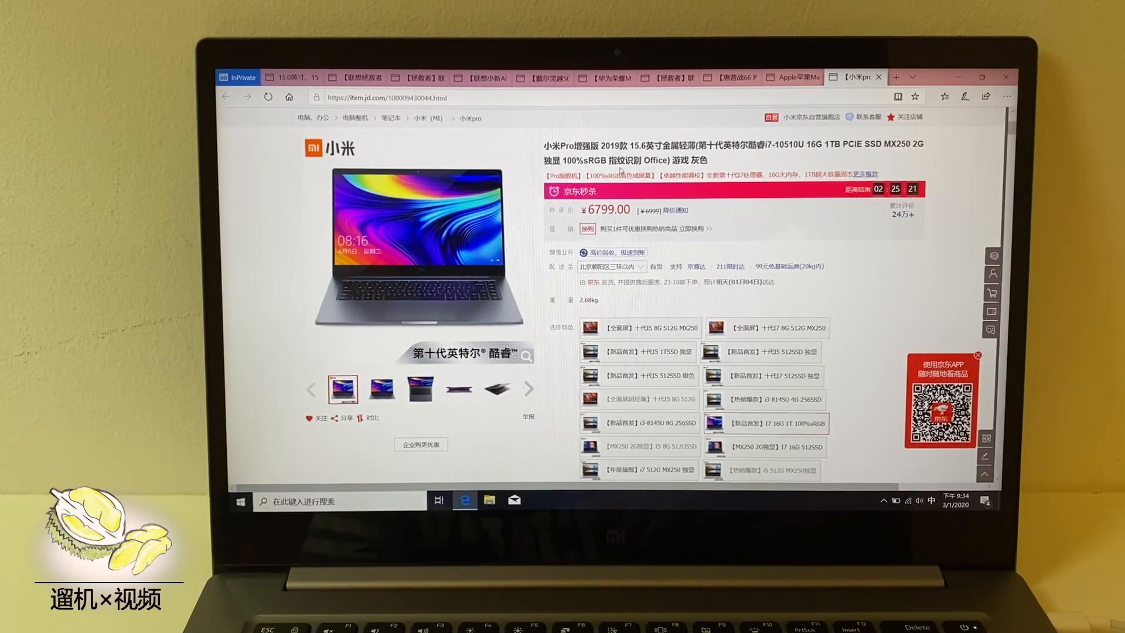
{"action": "scroll", "scroll_direction": "down", "scroll_amount": 3}
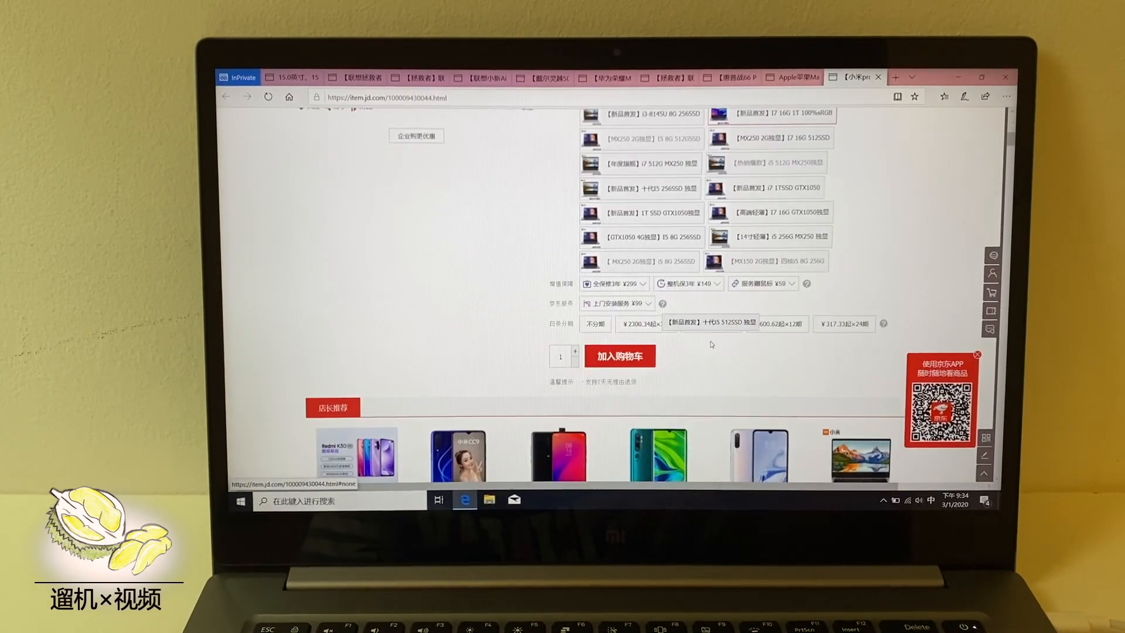